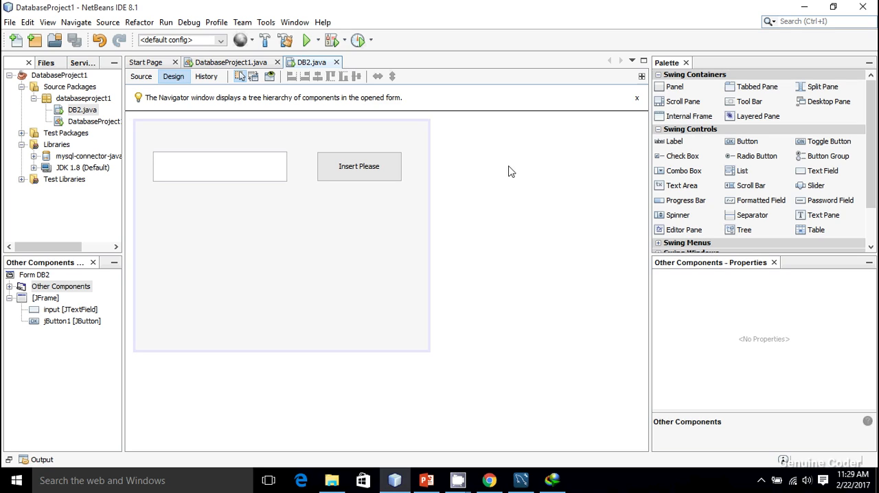
mouse_move(426, 287)
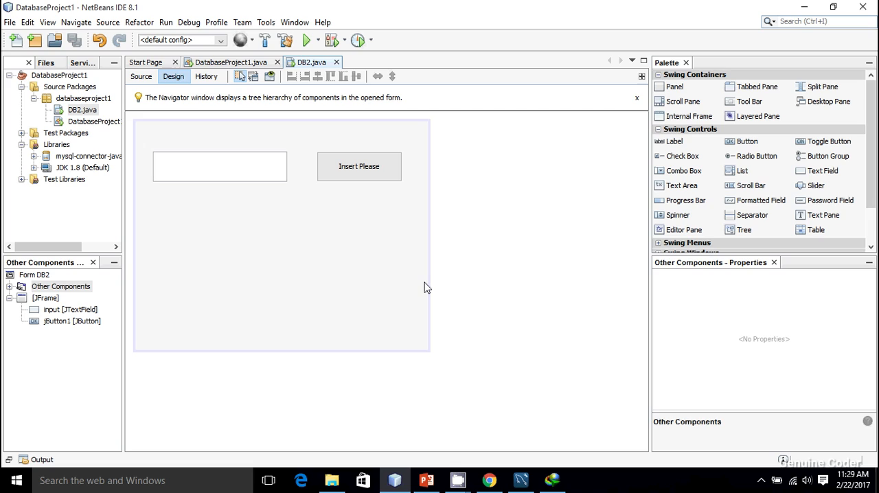
mouse_move(233, 151)
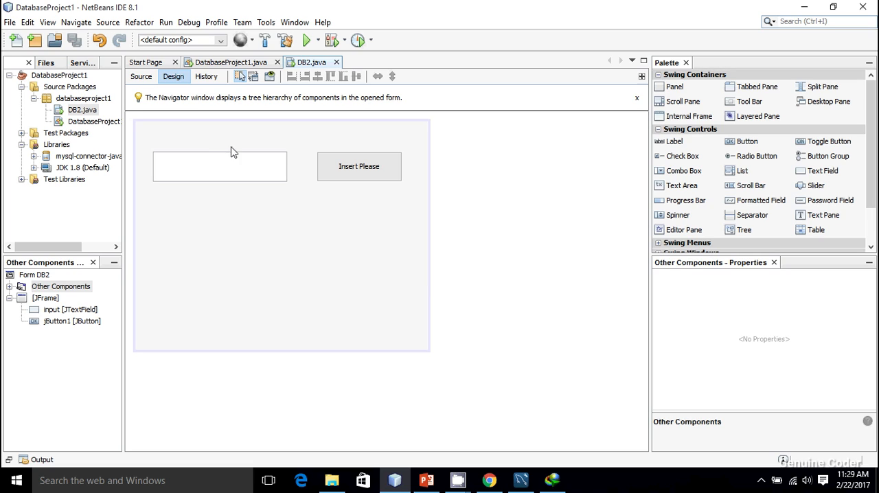
mouse_move(240, 152)
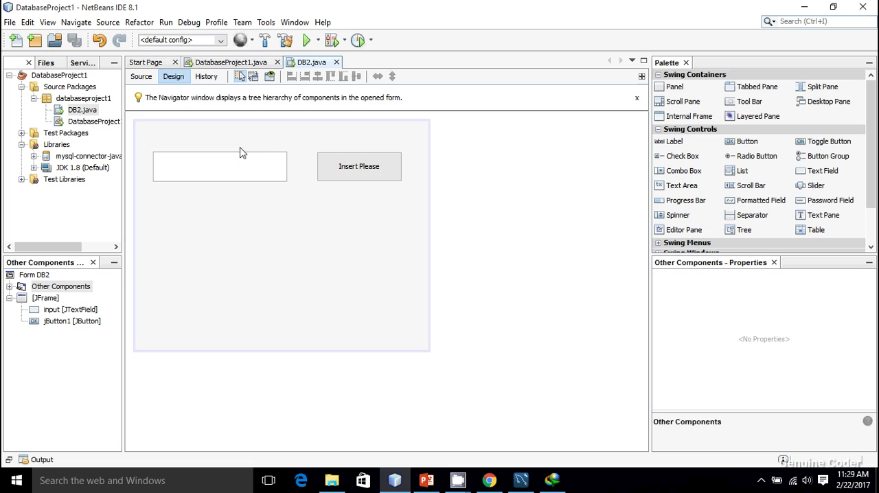
mouse_move(266, 173)
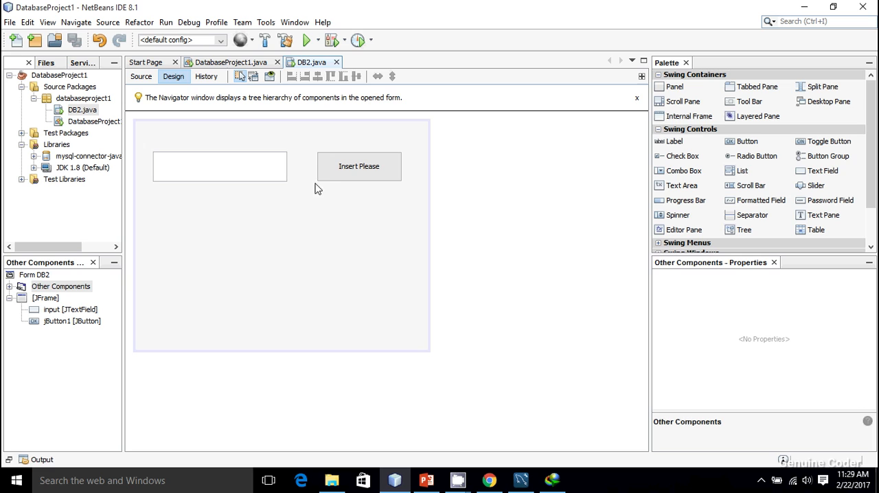
In Source view, replace the Statement line with con.prepareStatement("INSERT INTO USERS VALUES(?)").
click(358, 165)
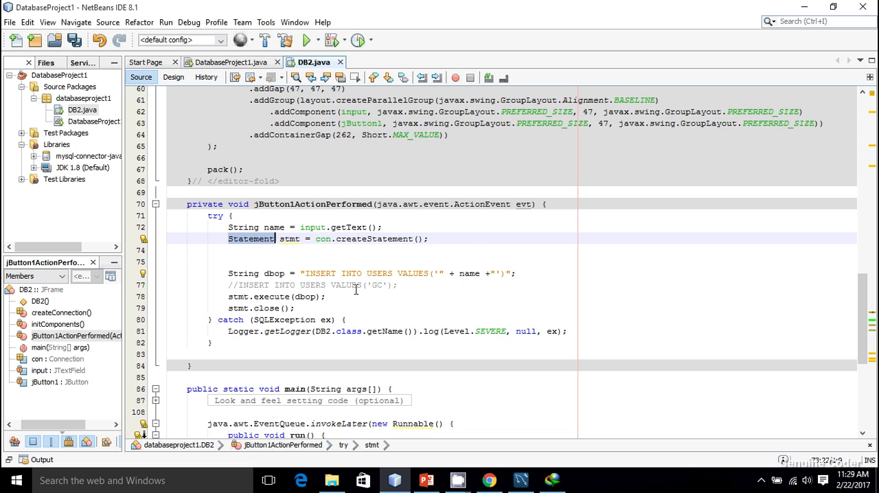
text(Prepared)
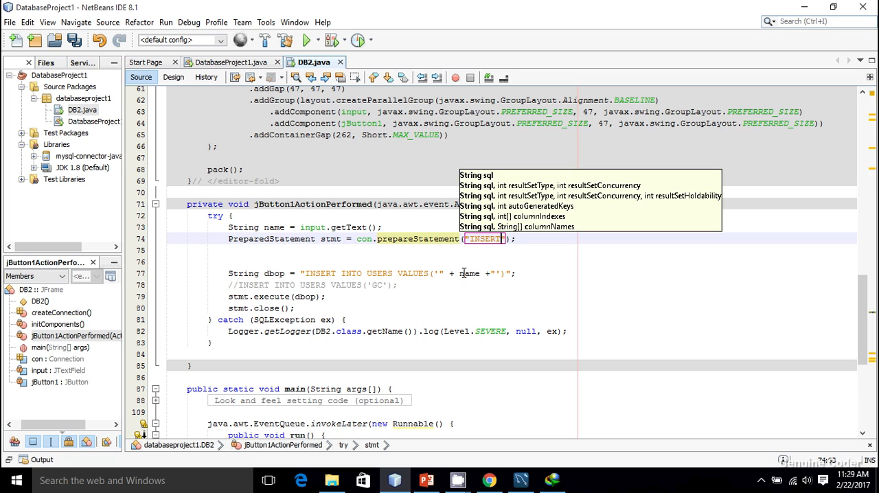
text(INTO USERS VALUES)
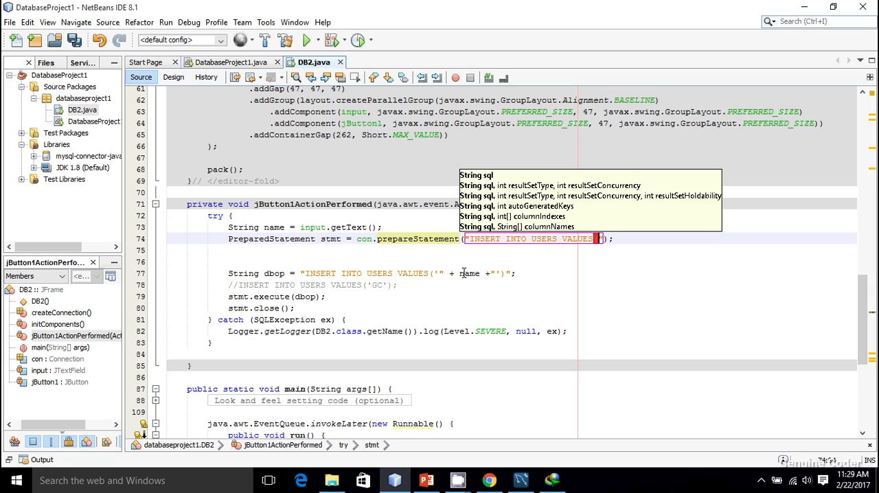
text(())
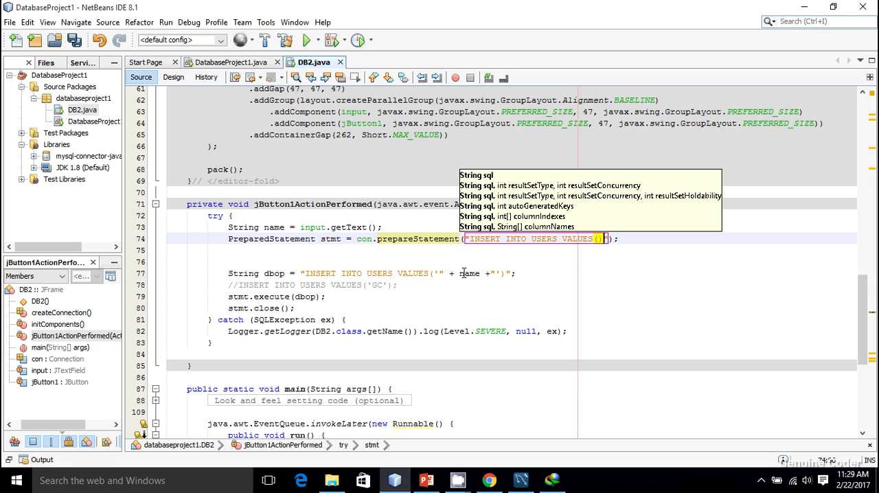
text(?)
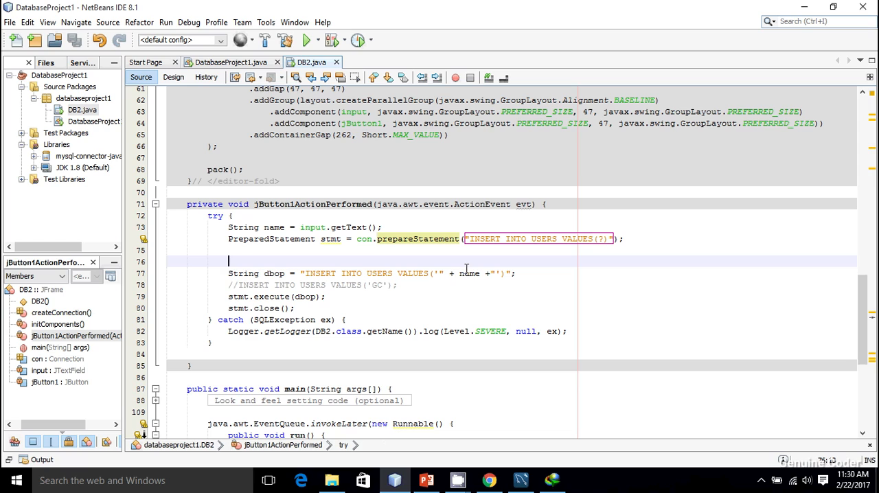
mouse_move(510, 251)
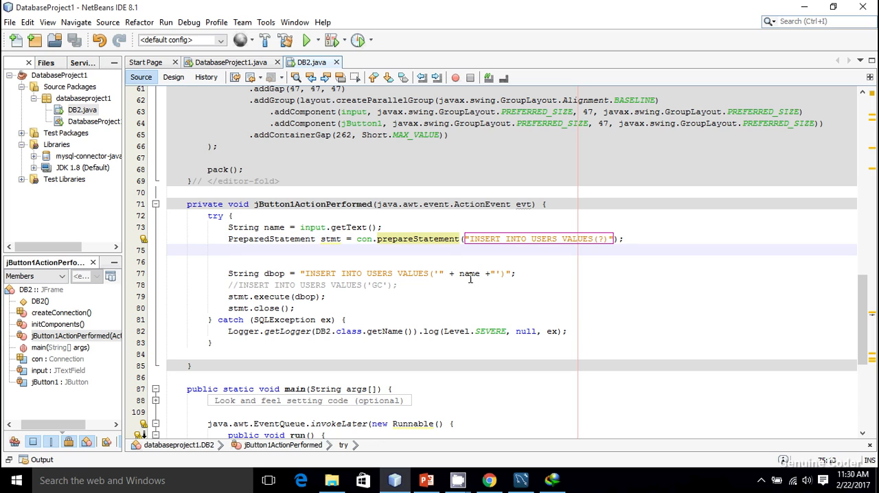
Add stmt.setString(1, name), delete the dbop query lines, and call stmt.execute() without arguments.
text(STM)
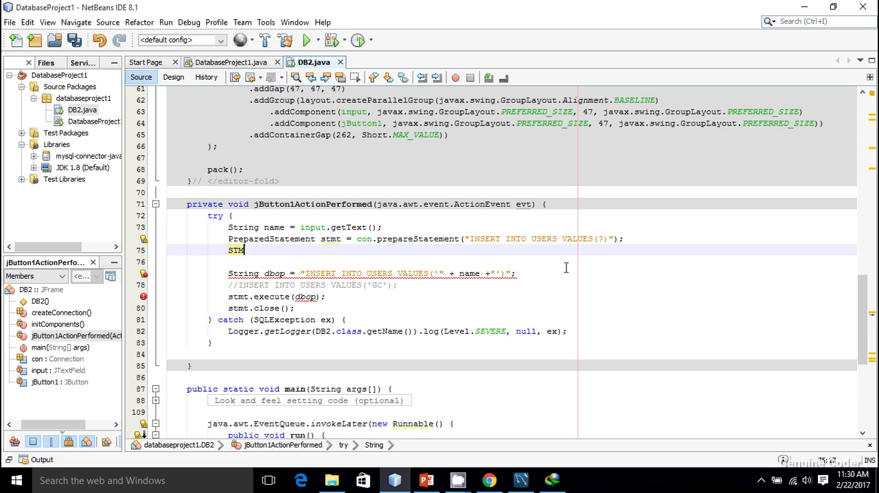
text(stmt.)
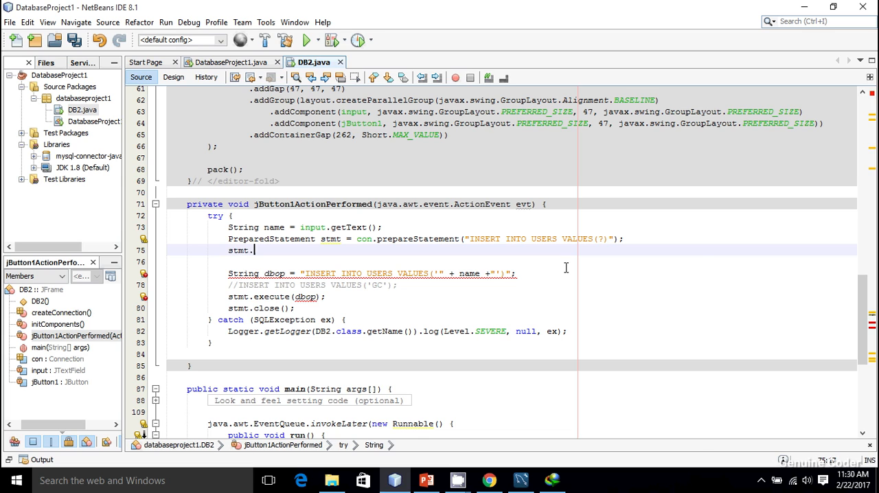
text(set)
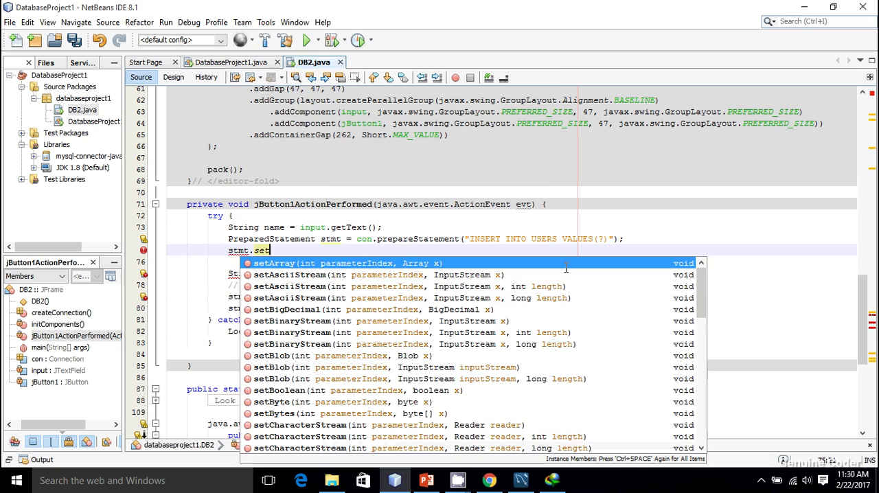
text(S)
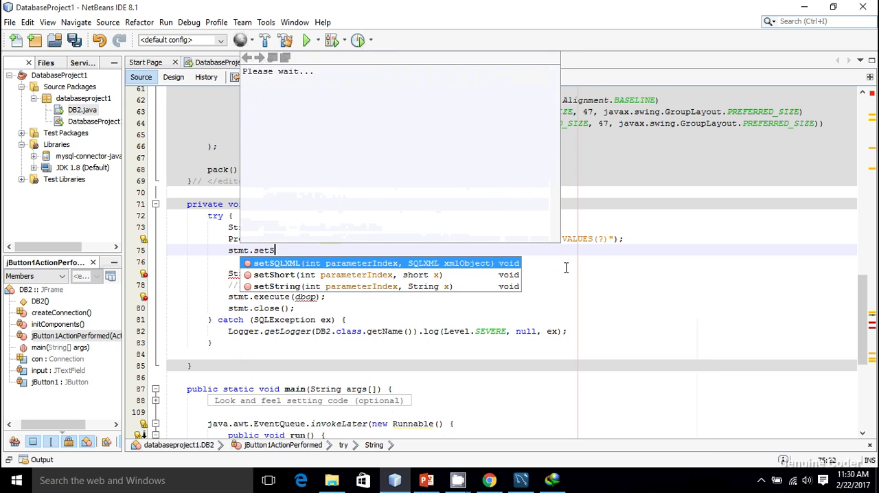
text(tr)
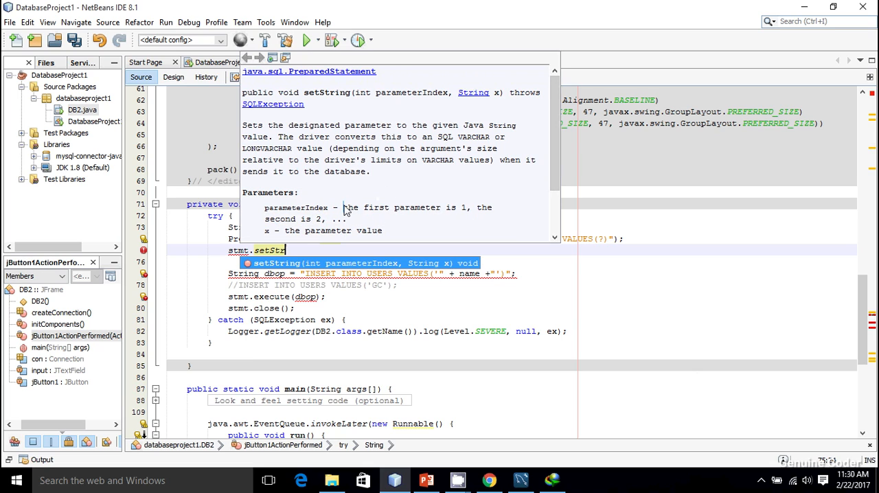
drag(343, 208, 465, 208)
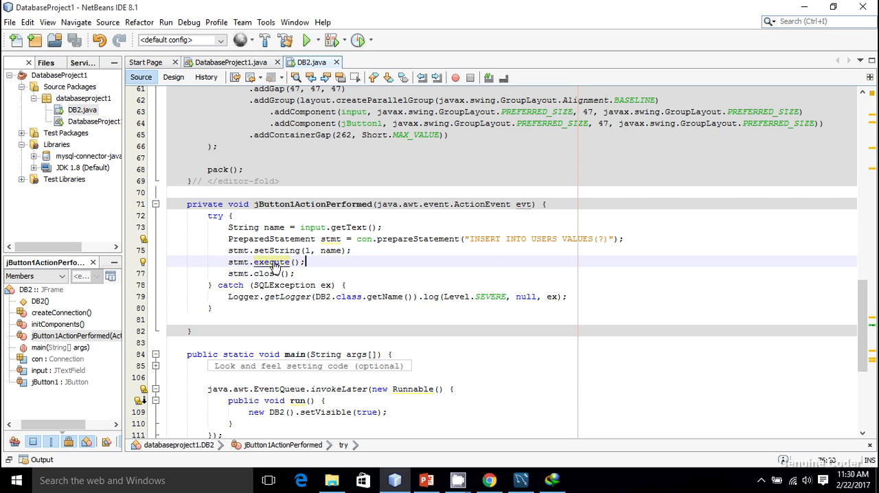
mouse_move(272, 263)
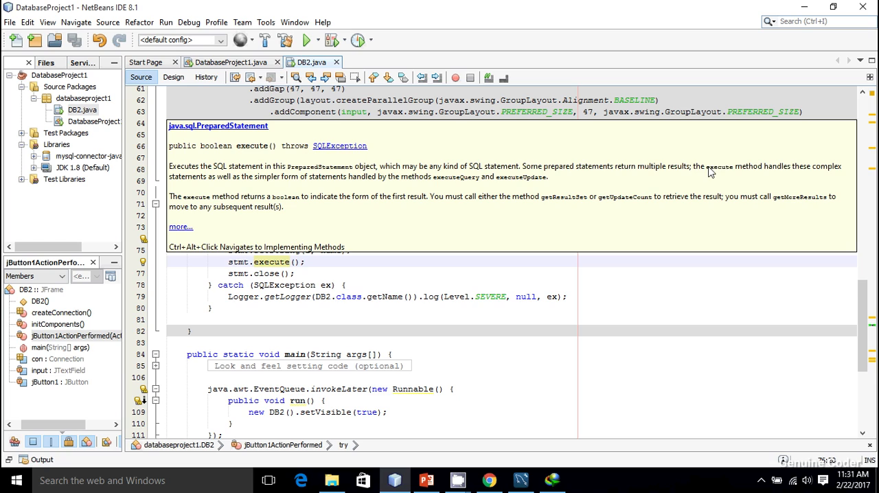
mouse_move(237, 181)
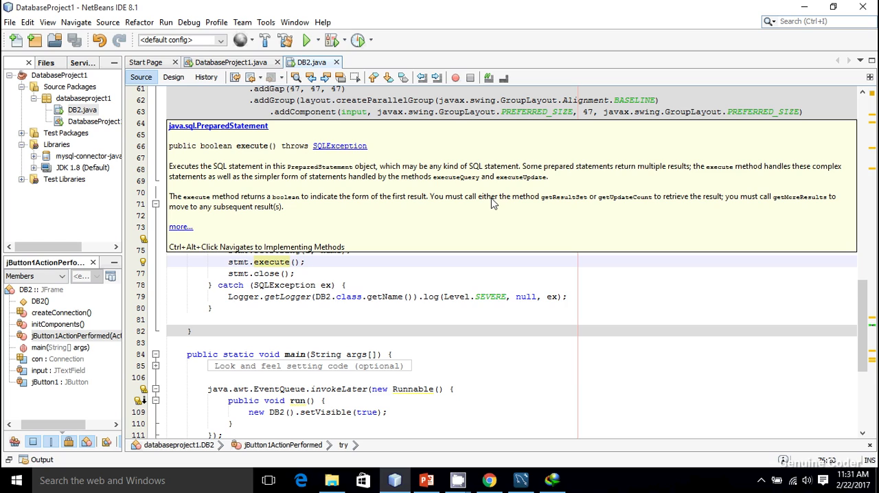
mouse_move(638, 201)
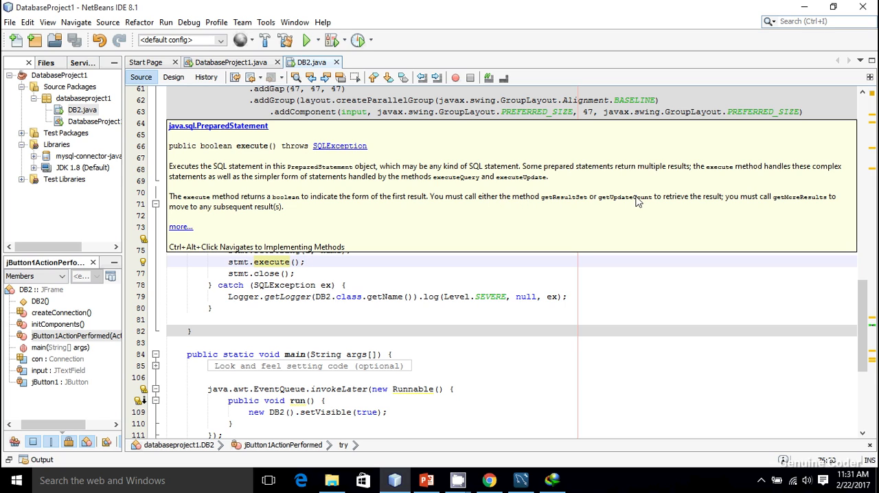
mouse_move(760, 205)
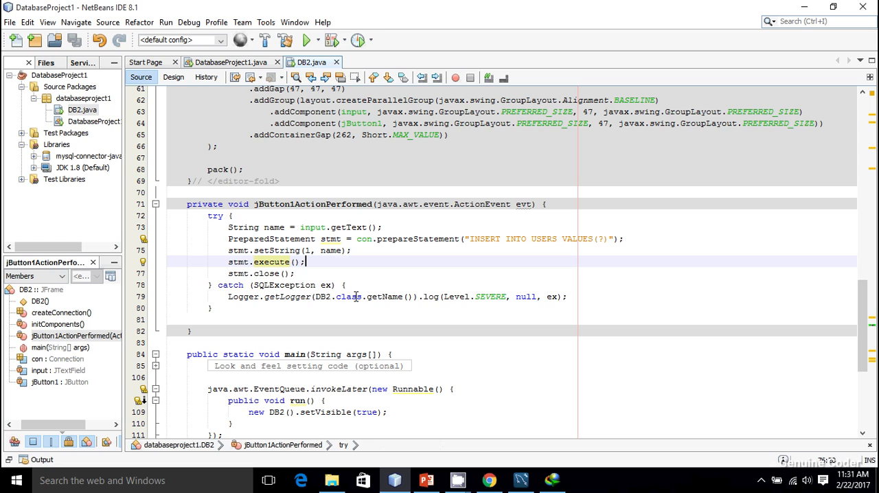
Add System.out.println("Insertion Completed") after stmt.execute() and save the file.
text(s)
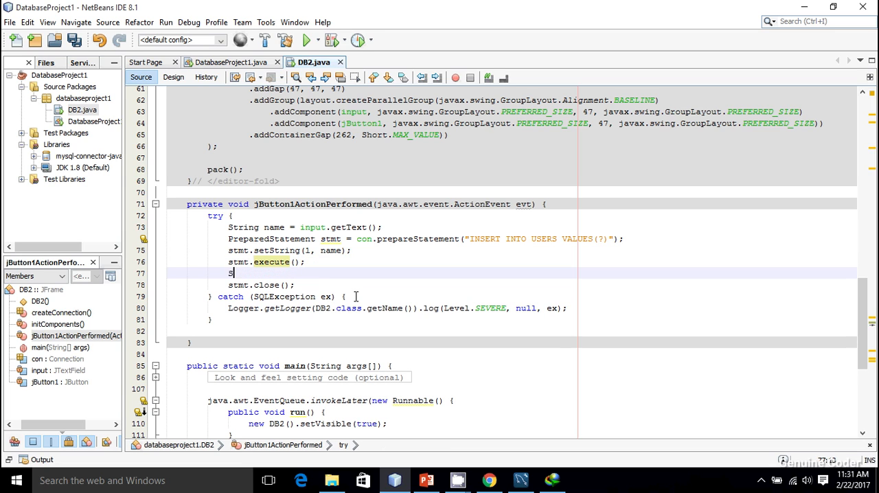
text(System.out.println("");)
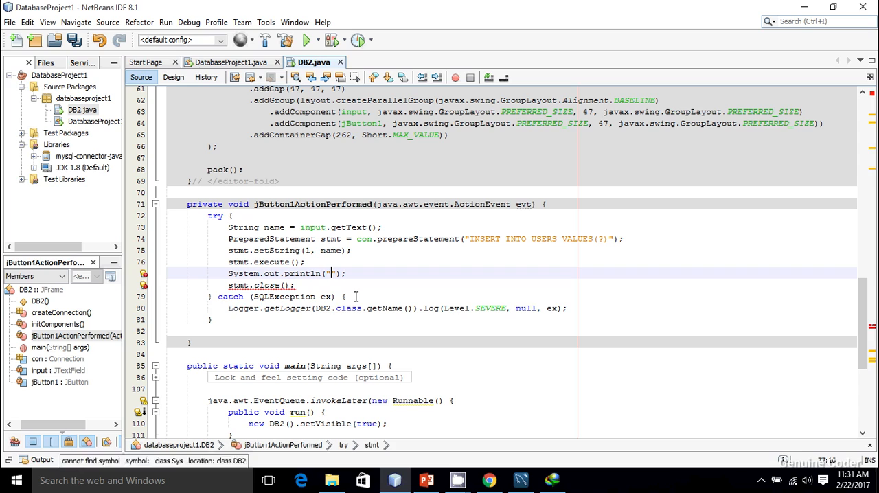
text(Insertion Completed)
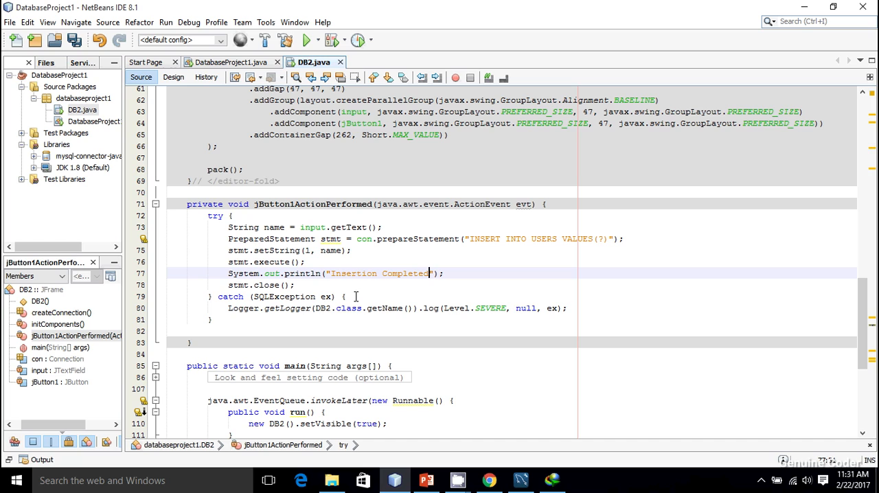
key(ctrl+s)
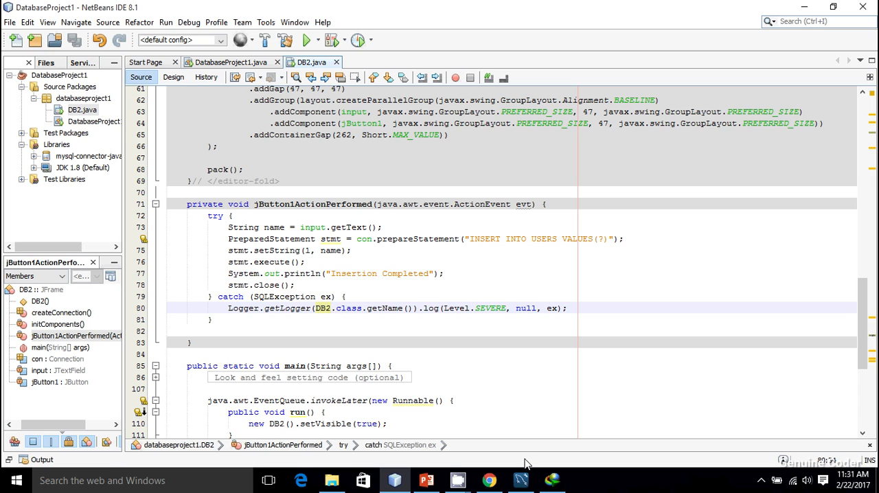
click(305, 39)
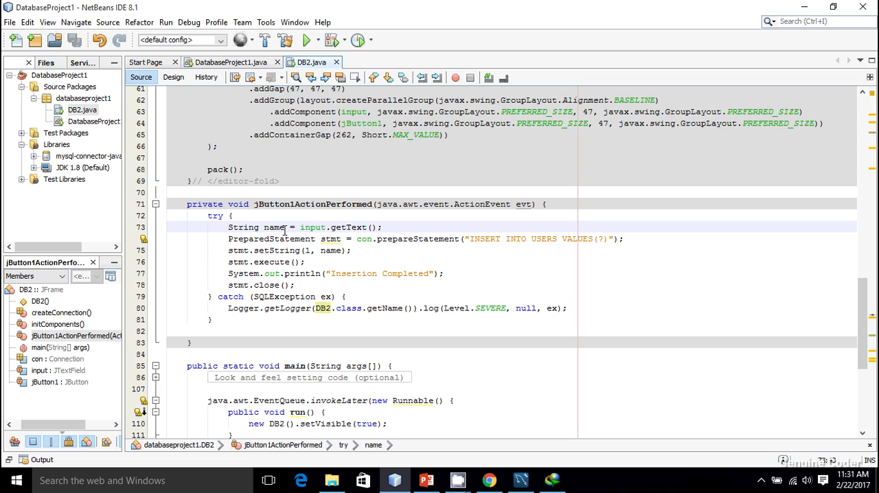
Run the form, insert the name Fedora, and close the form window.
click(308, 39)
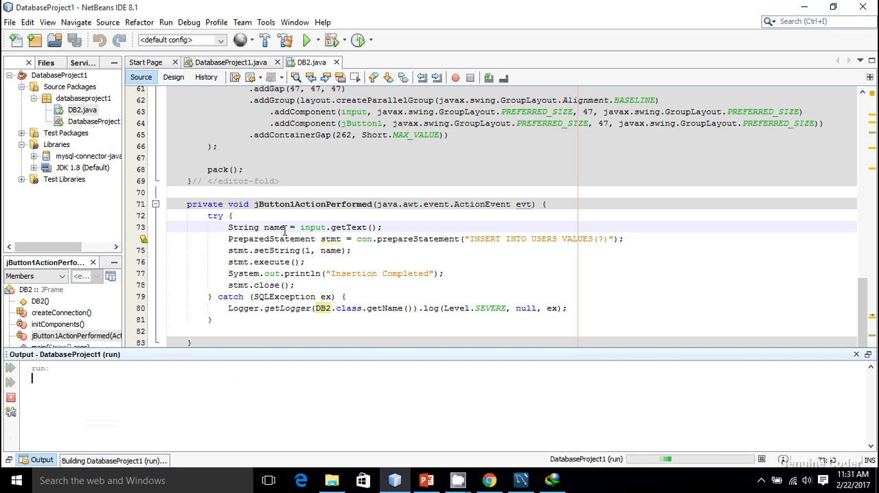
click(307, 39)
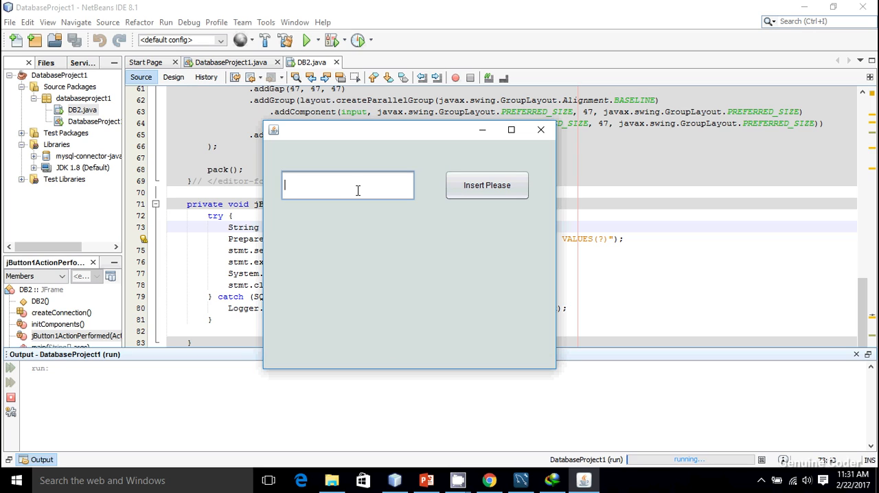
text(Fedora)
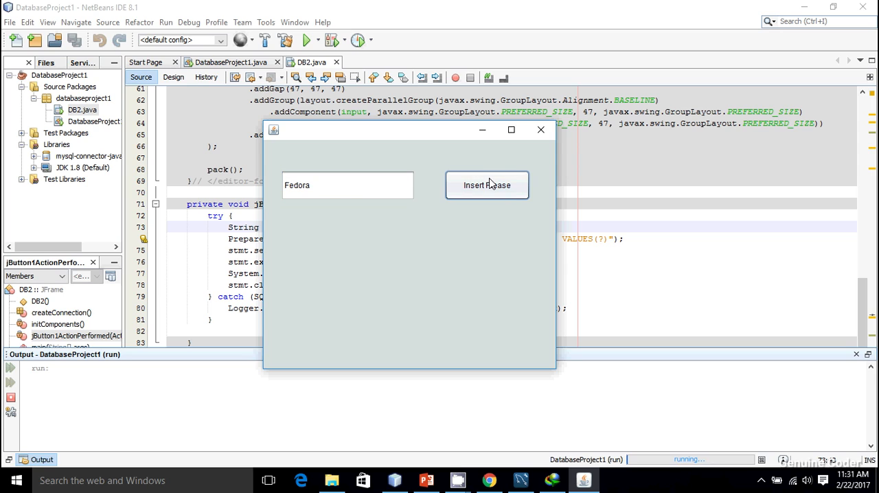
click(487, 185)
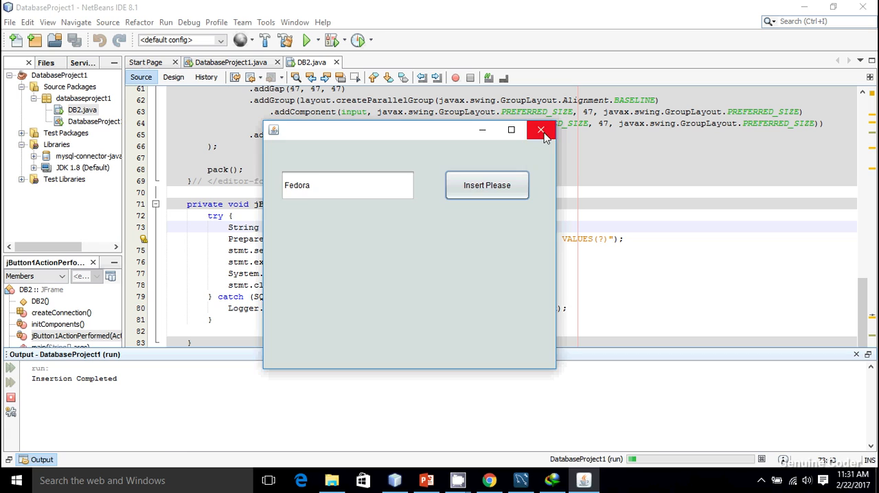
click(540, 130)
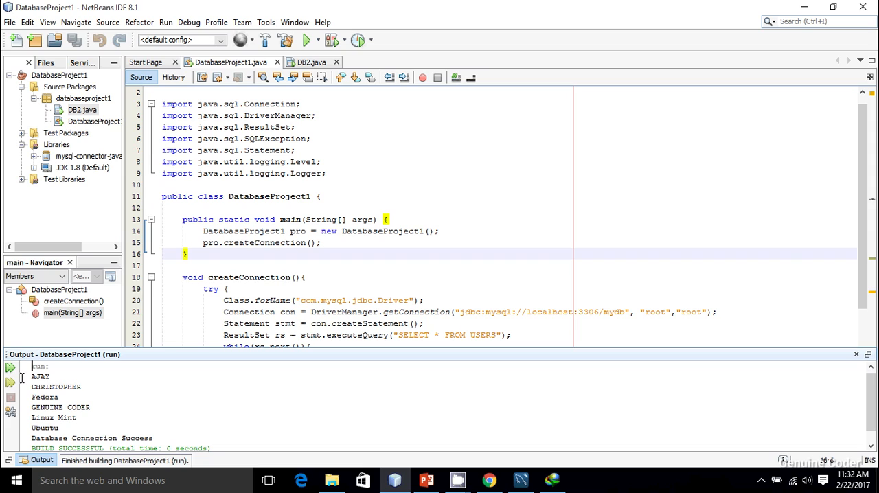
Minimize the Output window listing Fedora and switch to MySQL Workbench.
double_click(44, 397)
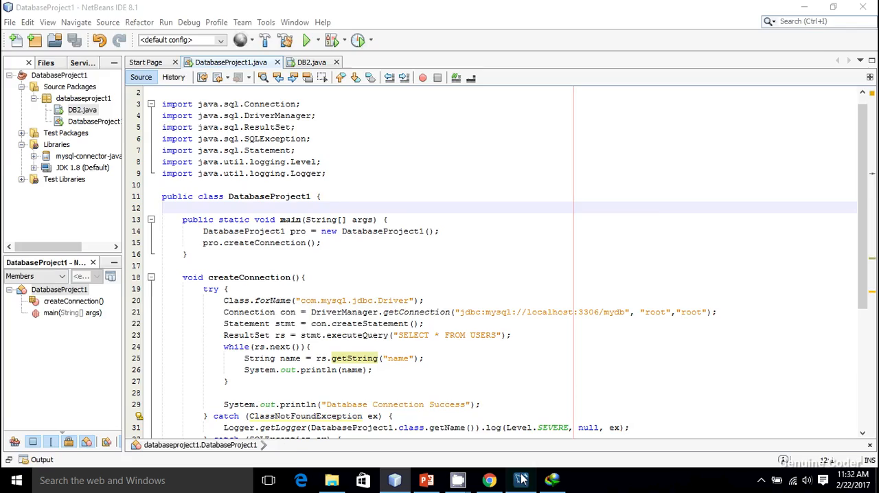
click(521, 480)
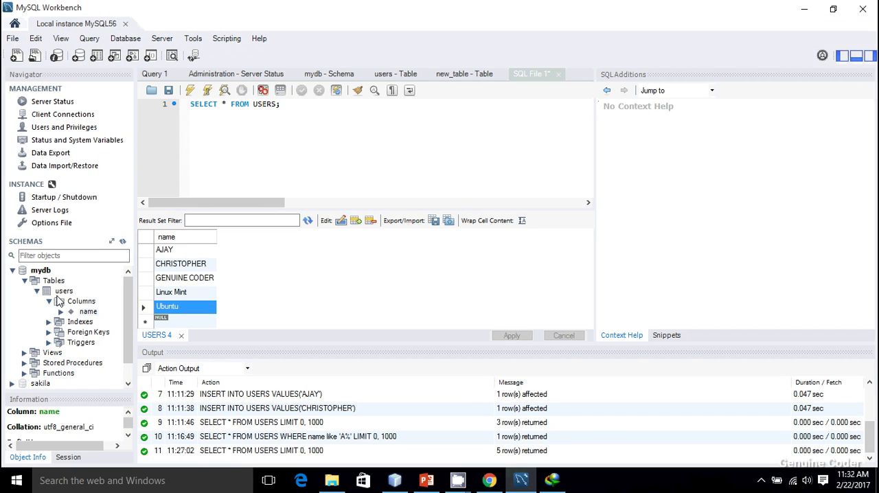
Create table USERS2 under mydb with a PK, not-null name column typed varchar(100.
click(53, 280)
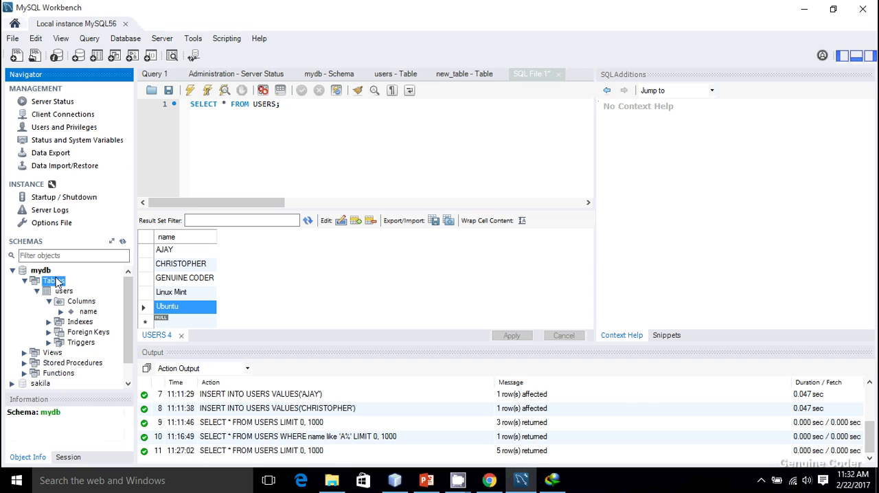
right_click(53, 281)
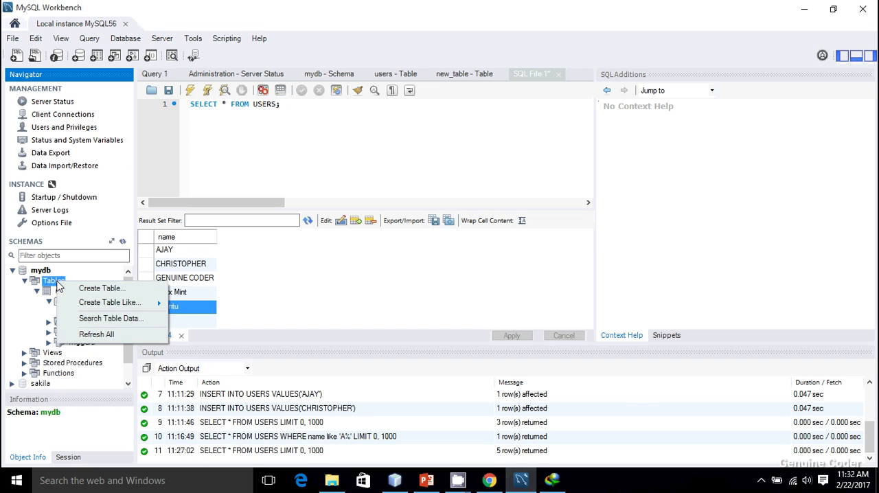
click(101, 288)
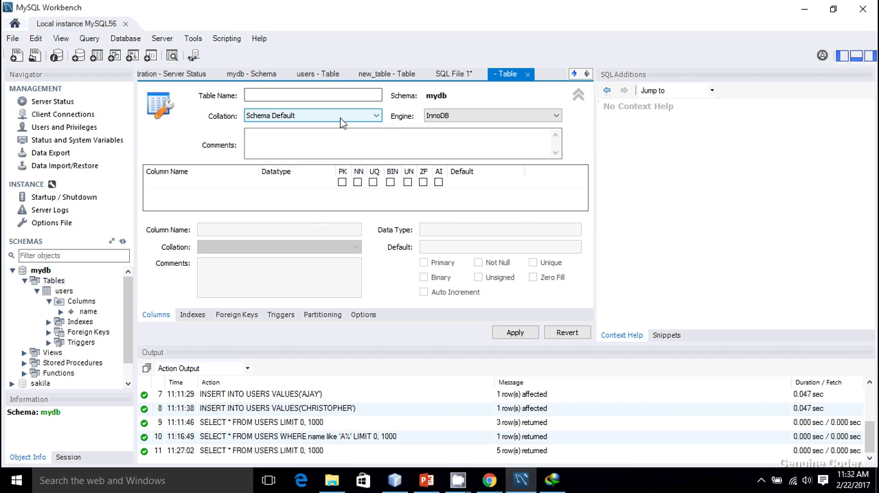
text(USERS2)
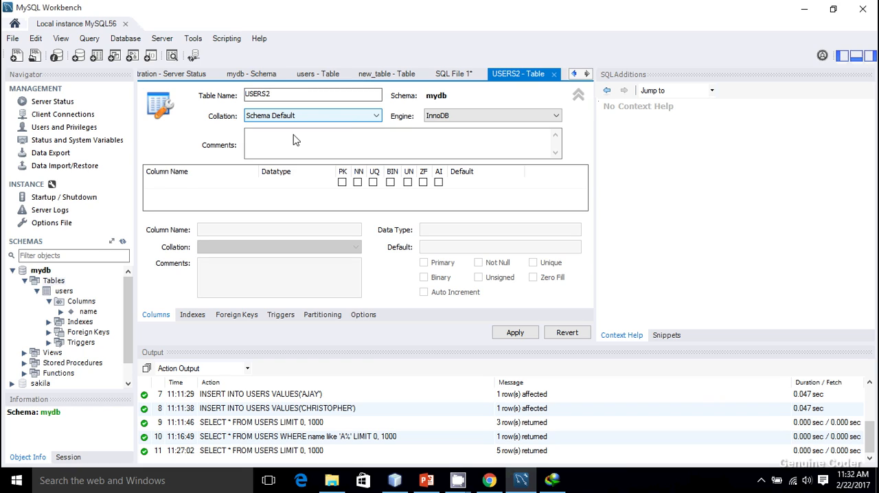
text(name)
text(varchar)
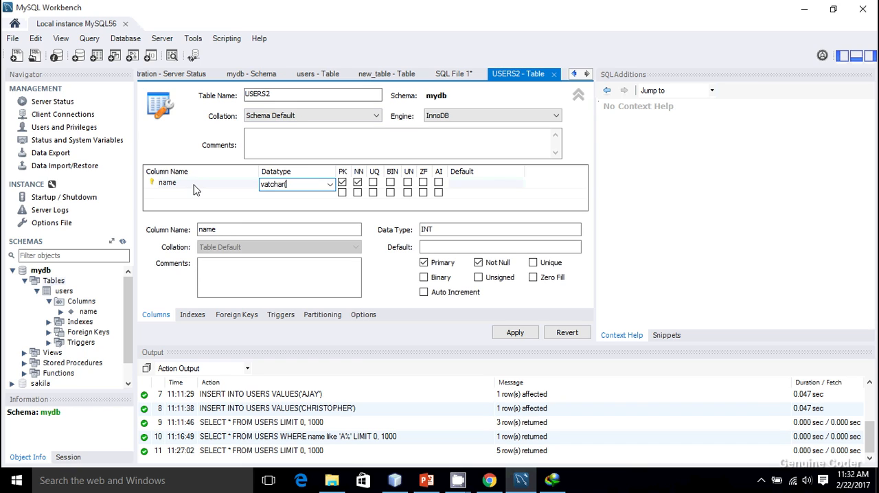
text((1)
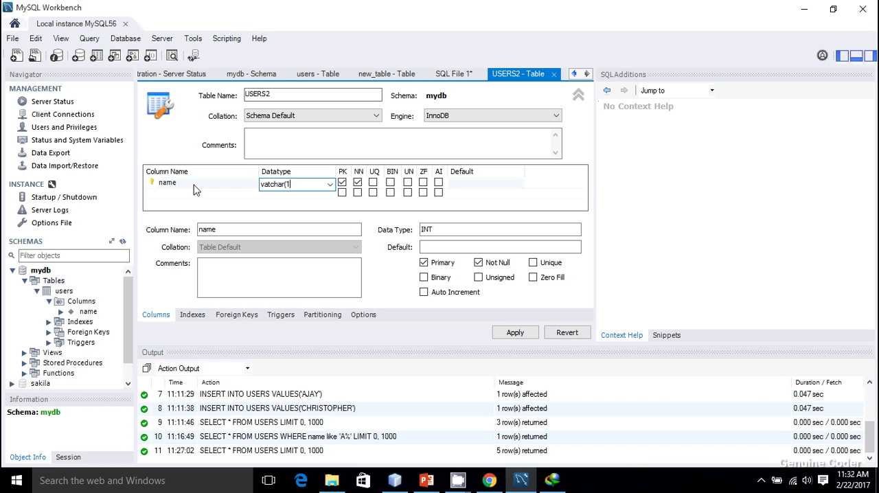
text(00()
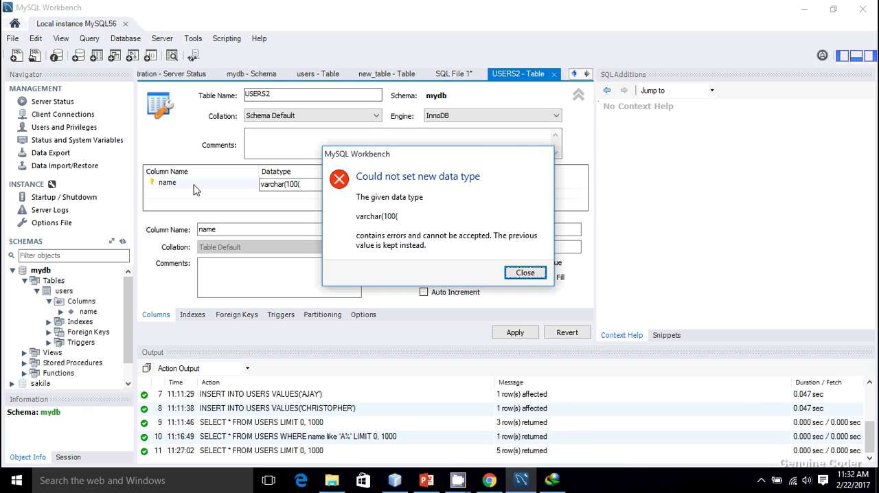
mouse_move(540, 315)
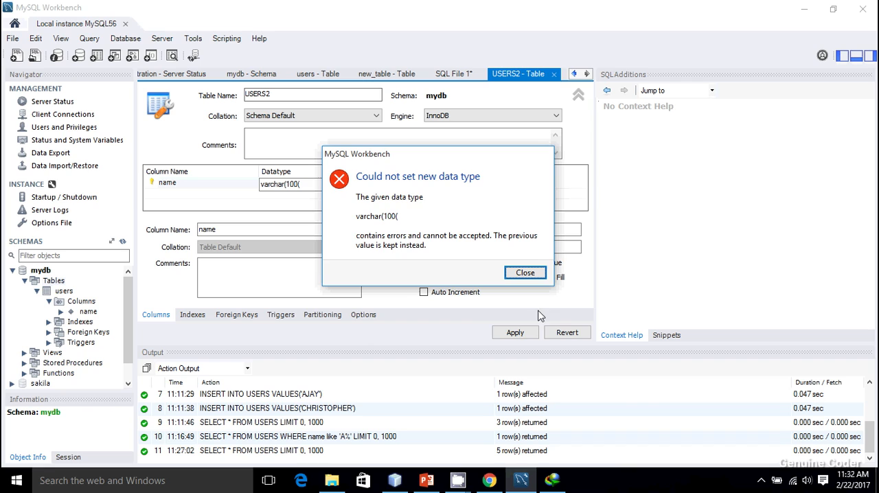
Dismiss the type error, add an INT age column, and apply the table definition.
click(525, 272)
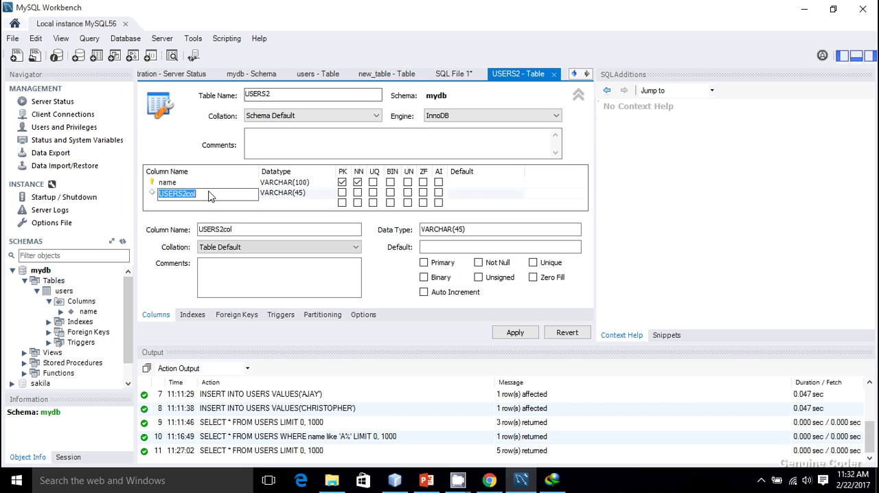
text(age)
click(297, 192)
text(INT)
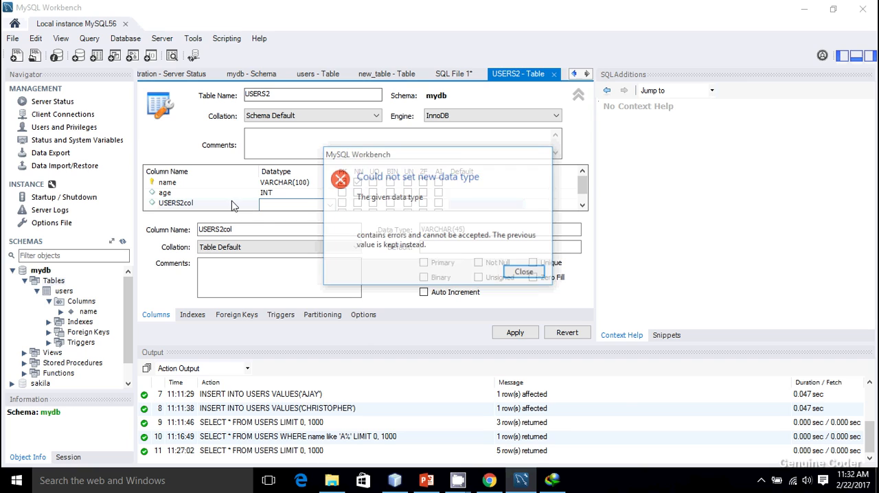
click(524, 271)
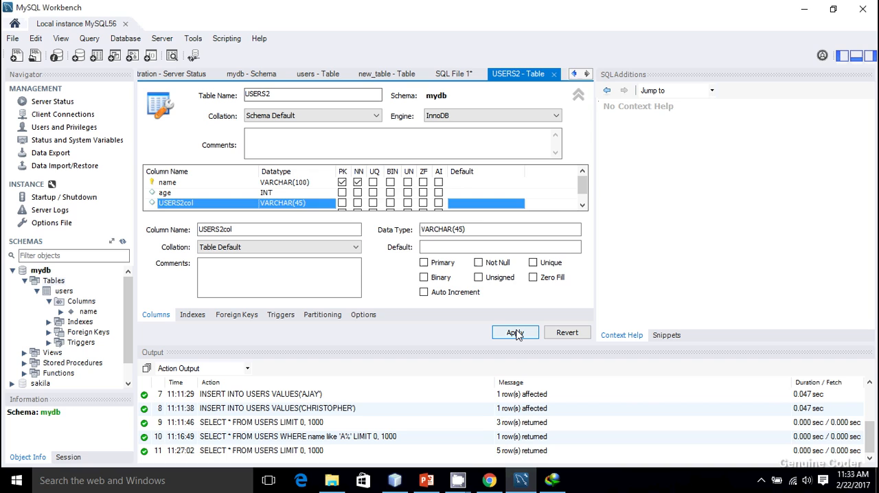
click(514, 332)
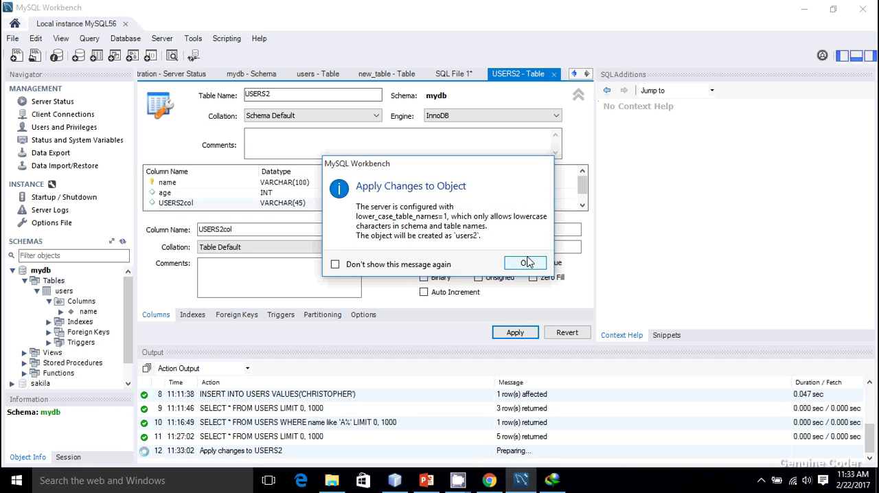
click(526, 262)
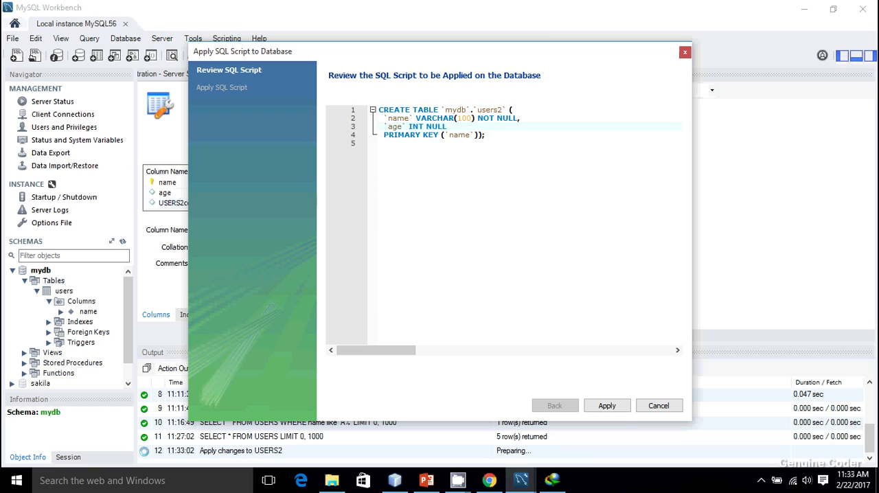
Fix the create-table script's missing comma, run it, and finish the wizard.
click(606, 405)
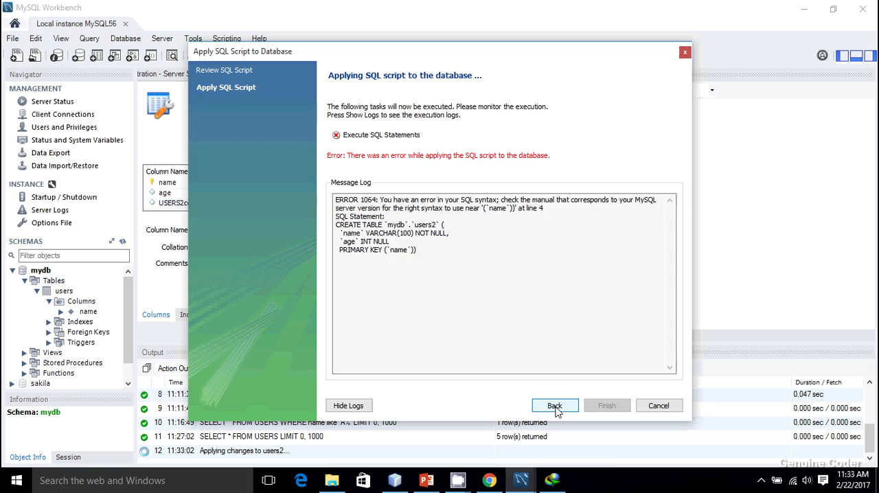
click(555, 405)
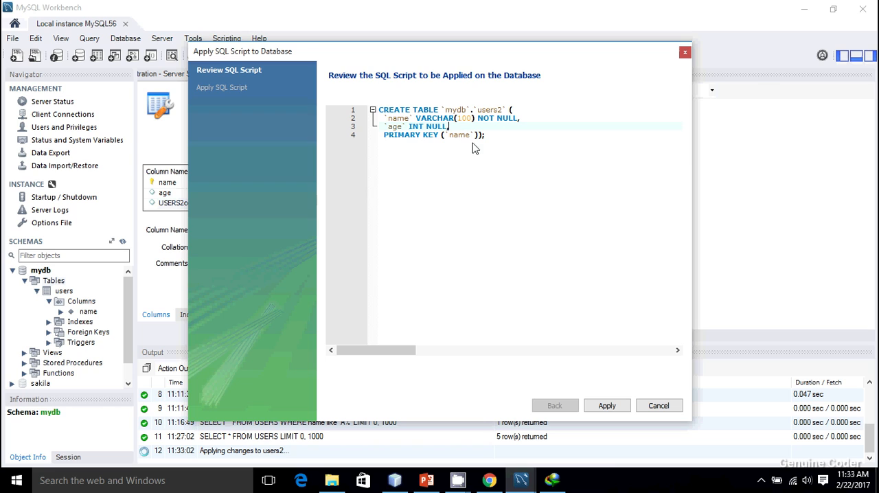
click(607, 406)
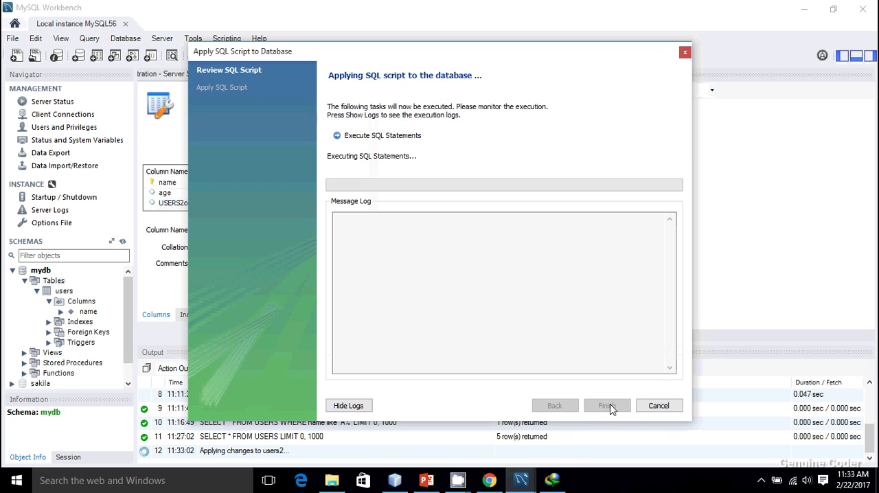
click(606, 405)
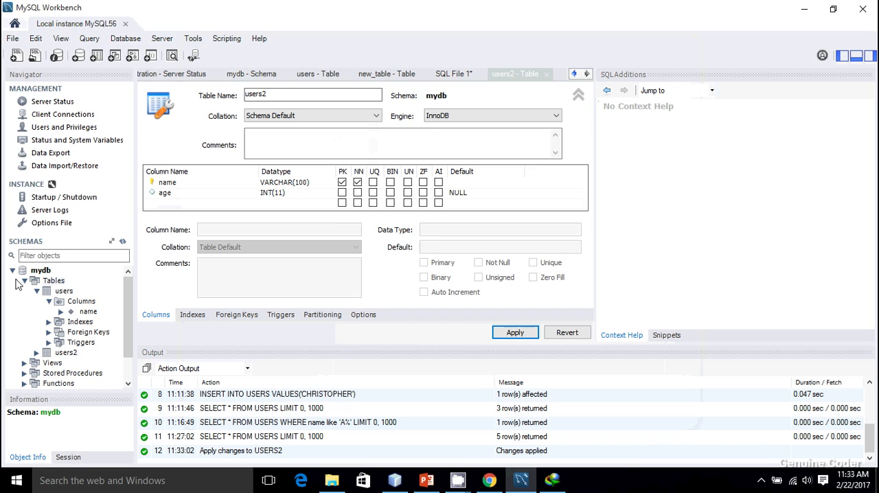
click(37, 291)
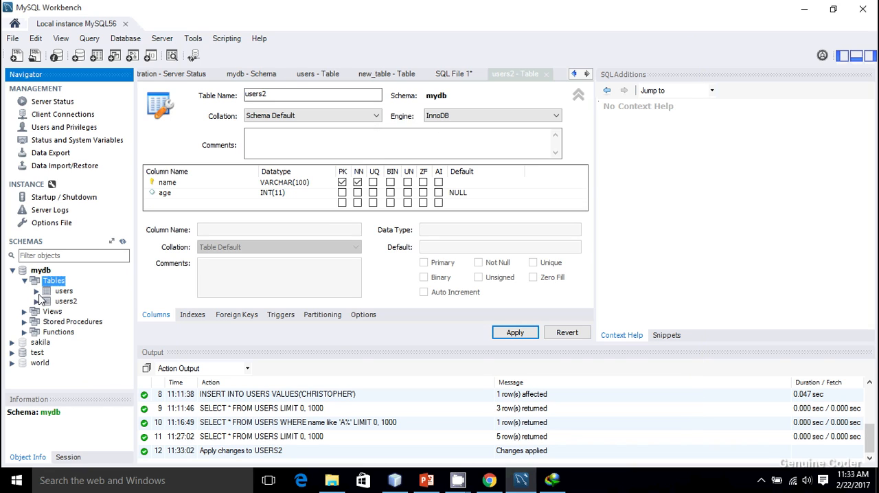
click(64, 291)
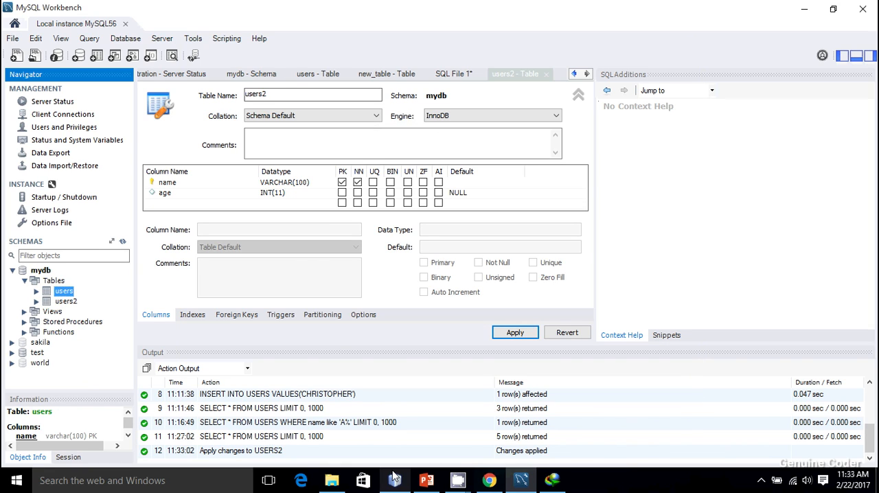
click(393, 480)
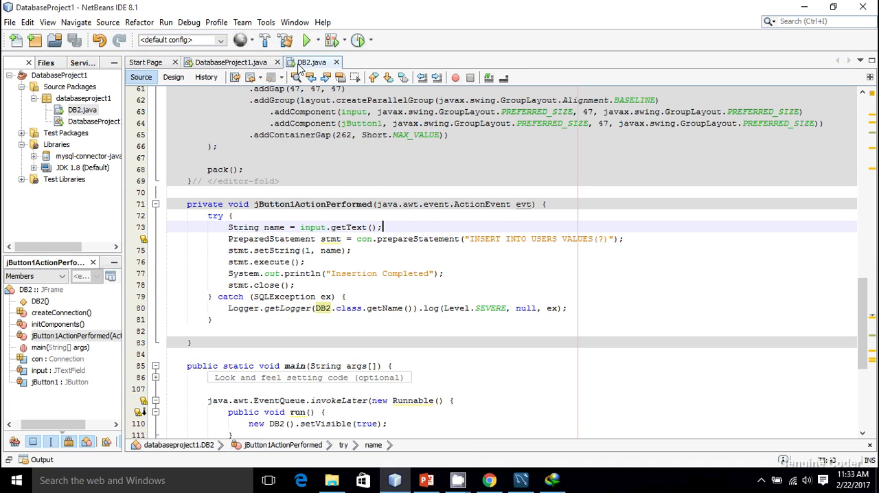
In Design view, narrow the name field and add an ageInput text field beside it.
click(173, 76)
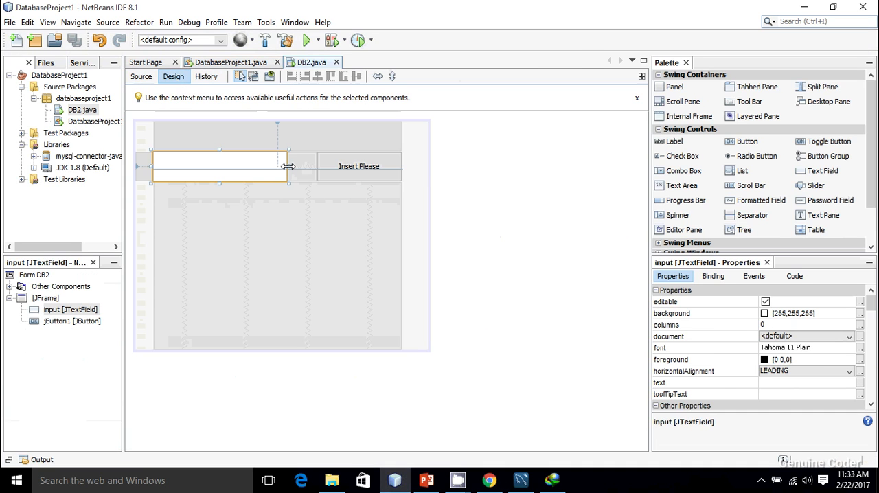
drag(288, 166, 240, 166)
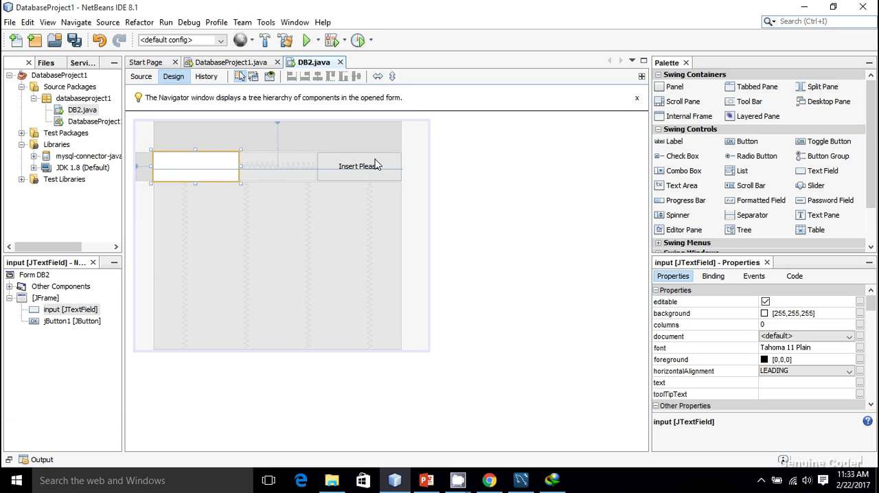
click(359, 165)
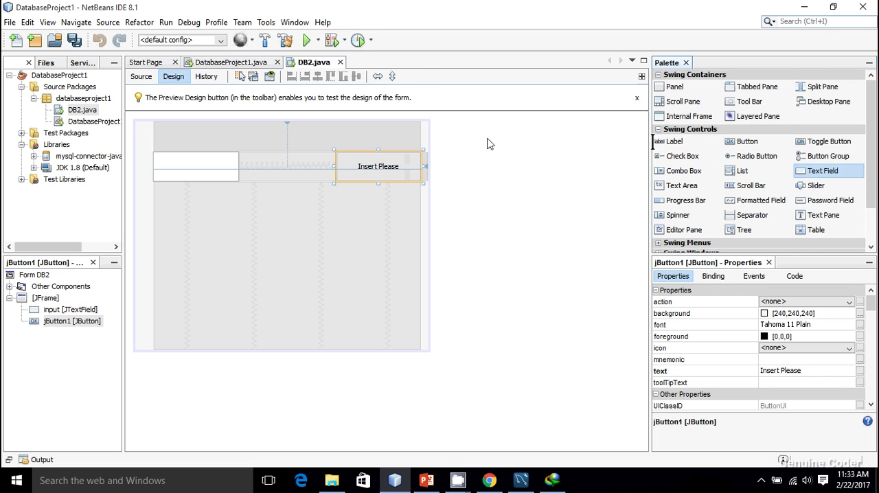
drag(821, 170, 285, 155)
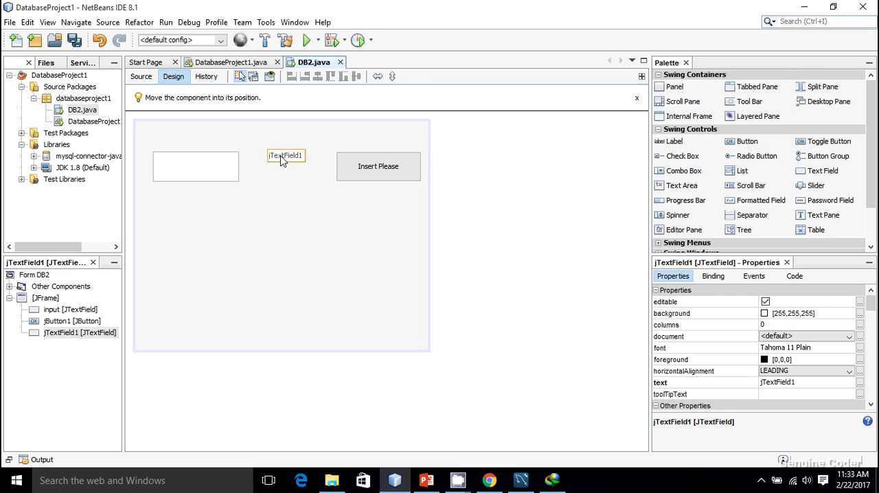
drag(286, 155, 315, 180)
text(age)
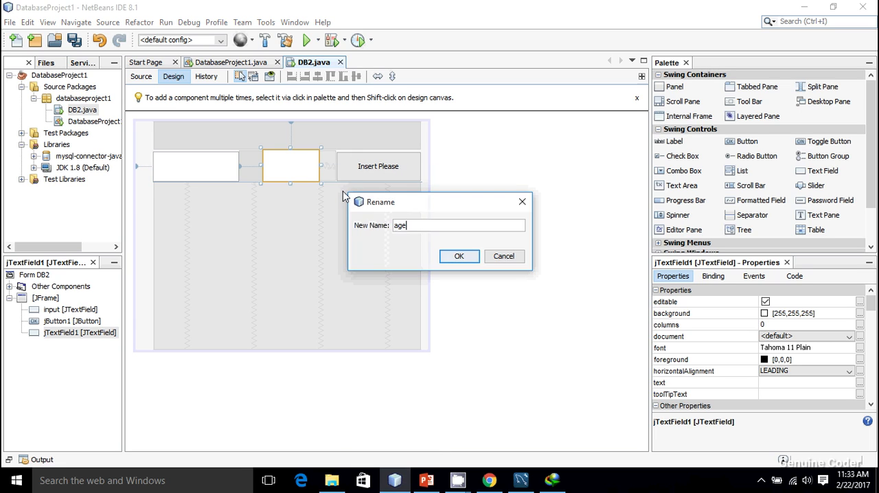
click(458, 256)
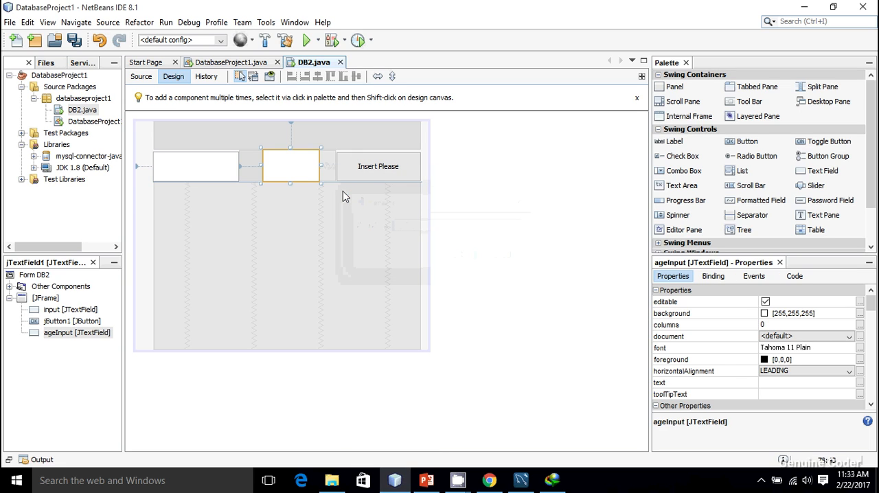
click(377, 166)
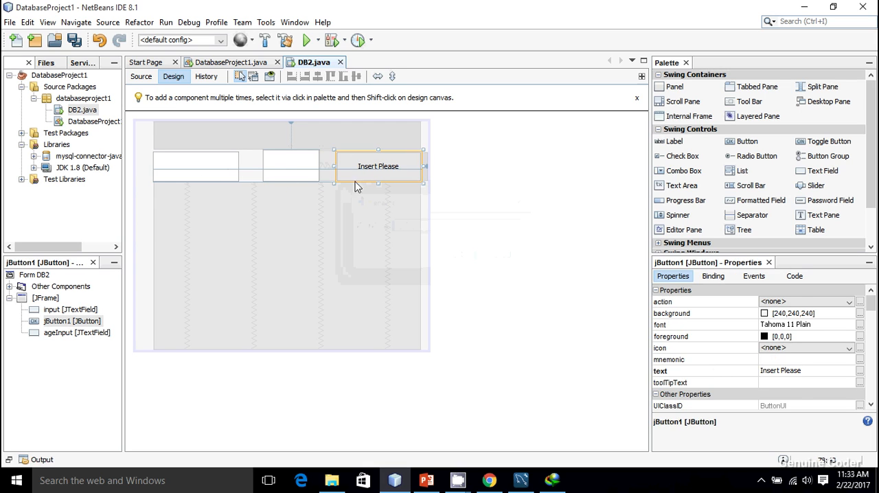
click(141, 76)
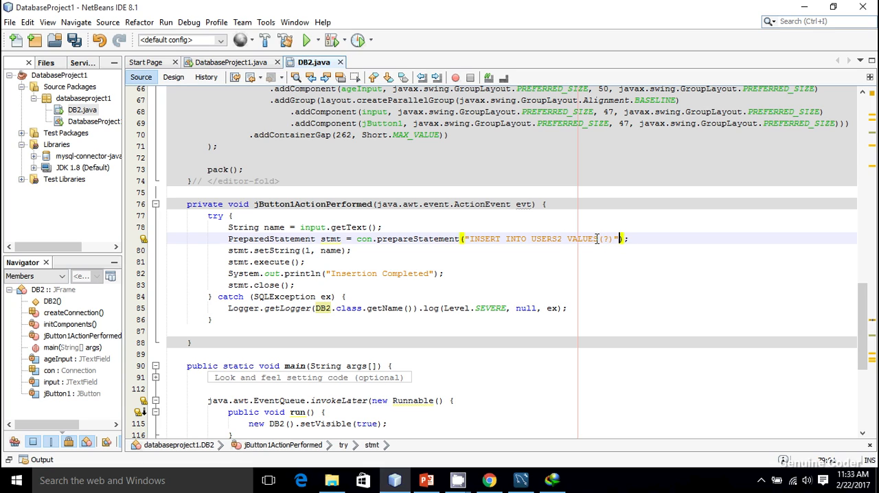
Change the insert to VALUES(?,?) and begin an int age line after the name line.
text(S,?)
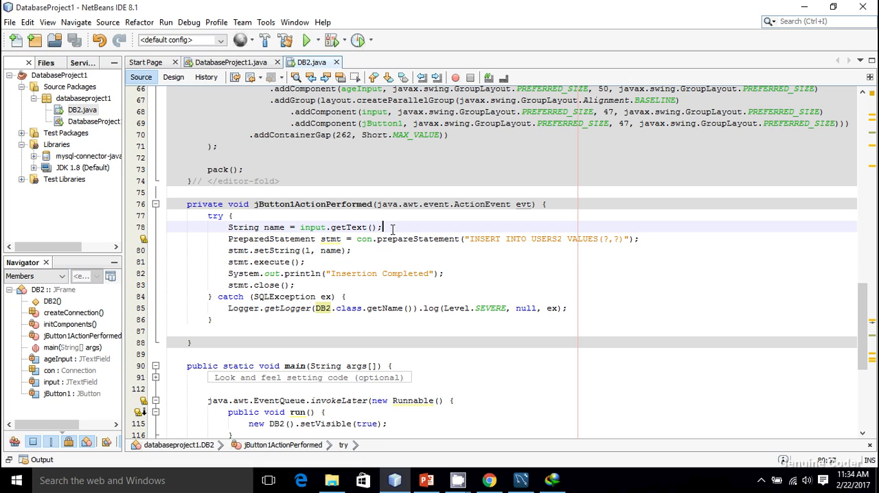
key(enter)
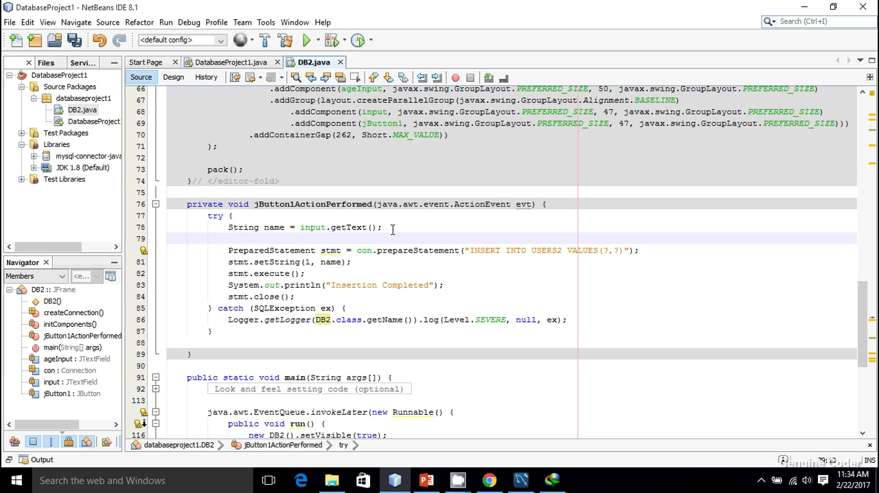
text(Int)
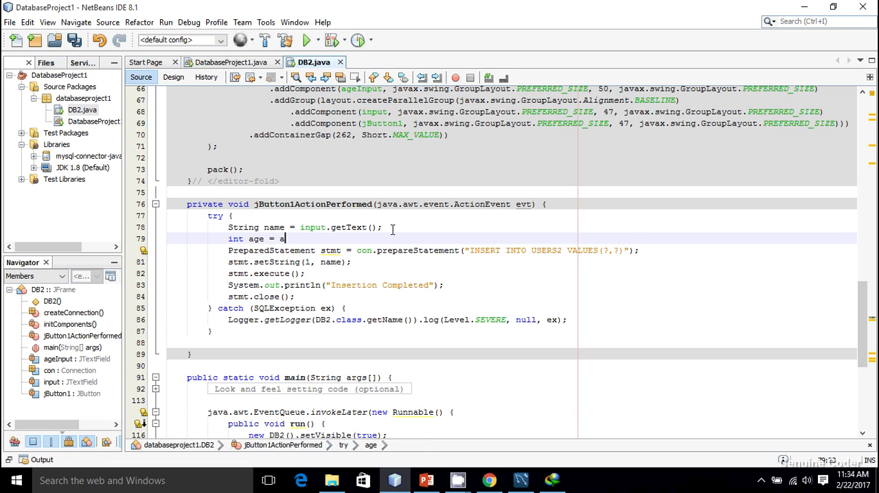
text(geIn)
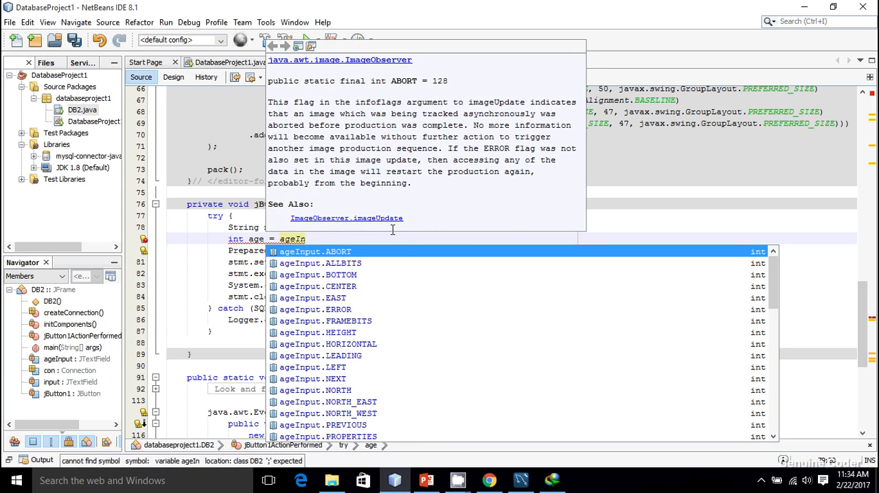
Complete int age = Integer.parseInt(ageInput.getText()) and save.
click(173, 76)
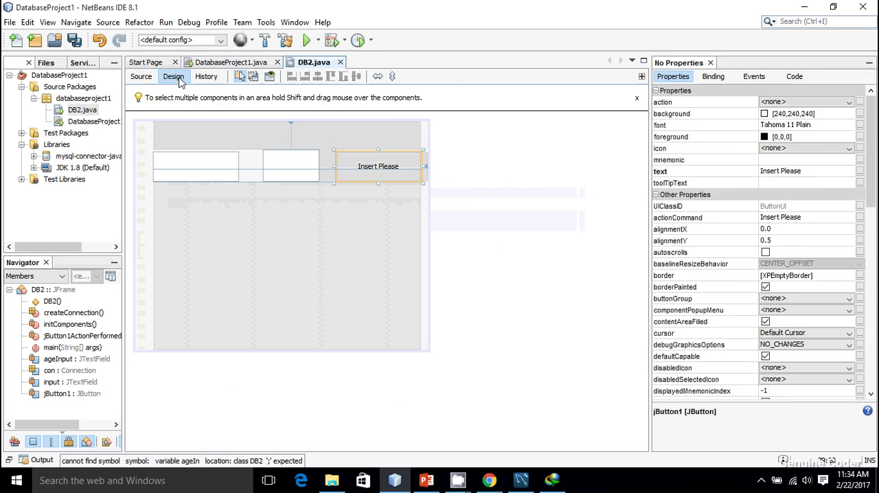
click(290, 165)
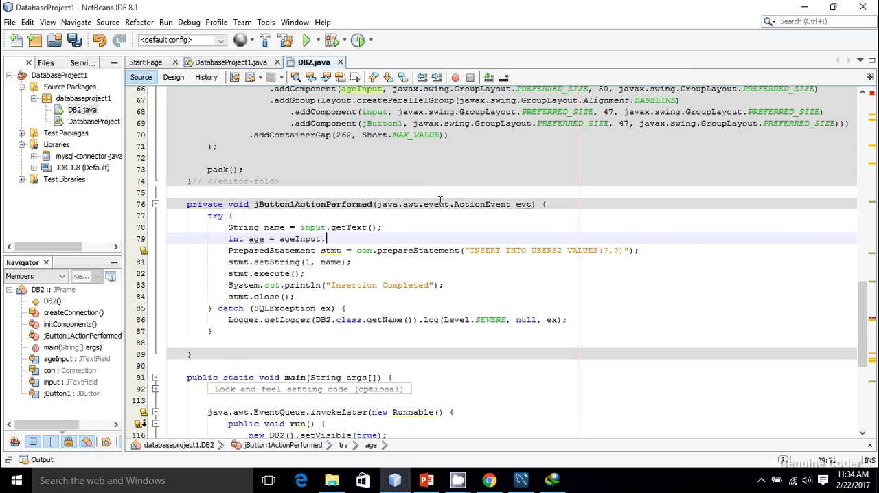
text(getText();)
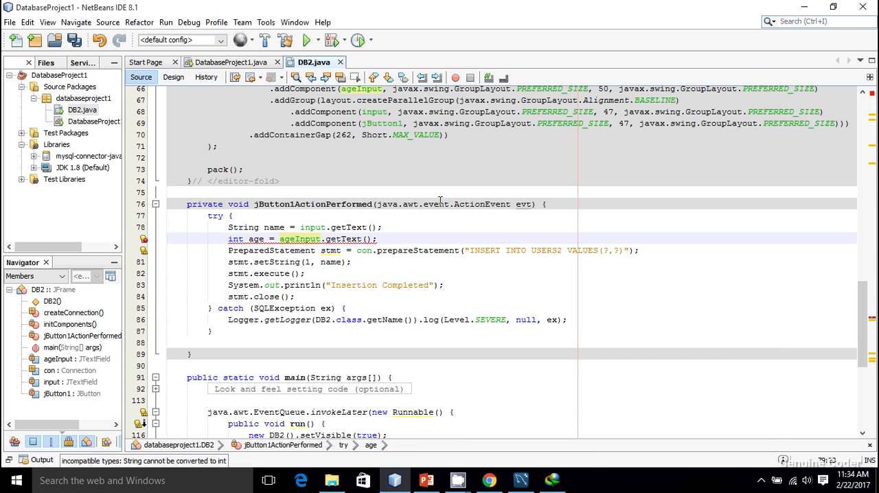
text(Integer.parseInt()
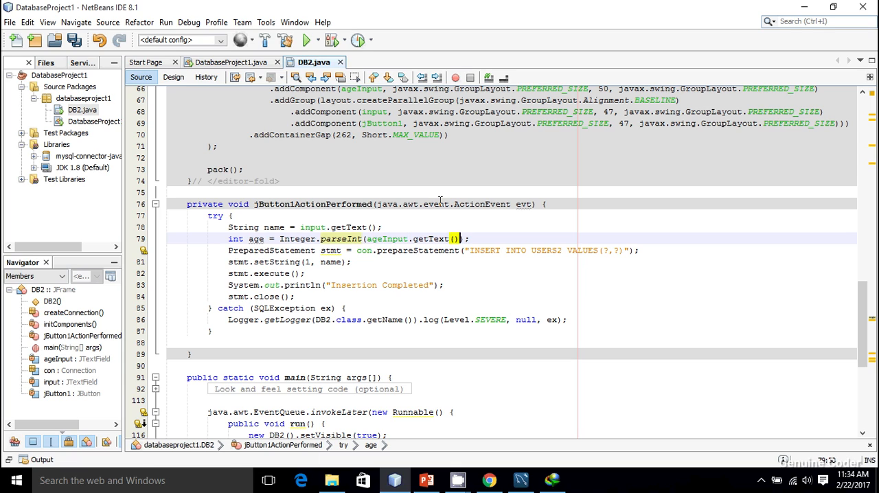
key(ctrl+s)
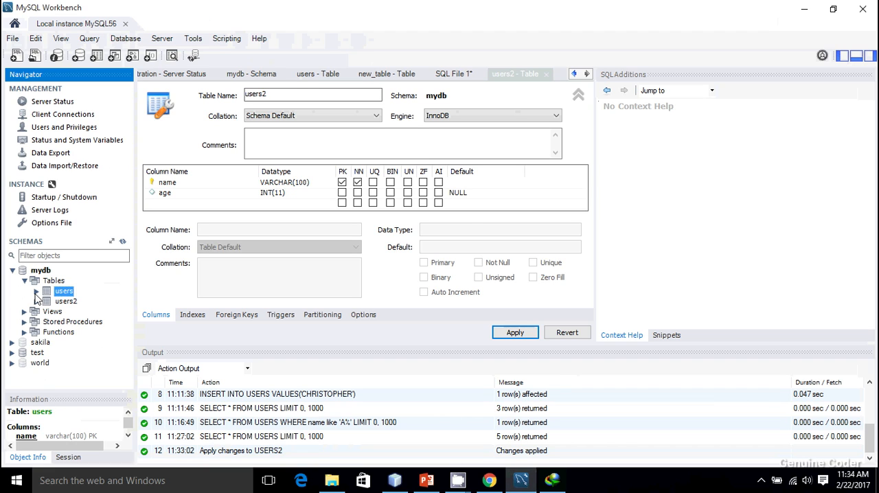
Add stmt.setInt(2, age) after stmt.setString(1, name) and save.
click(37, 301)
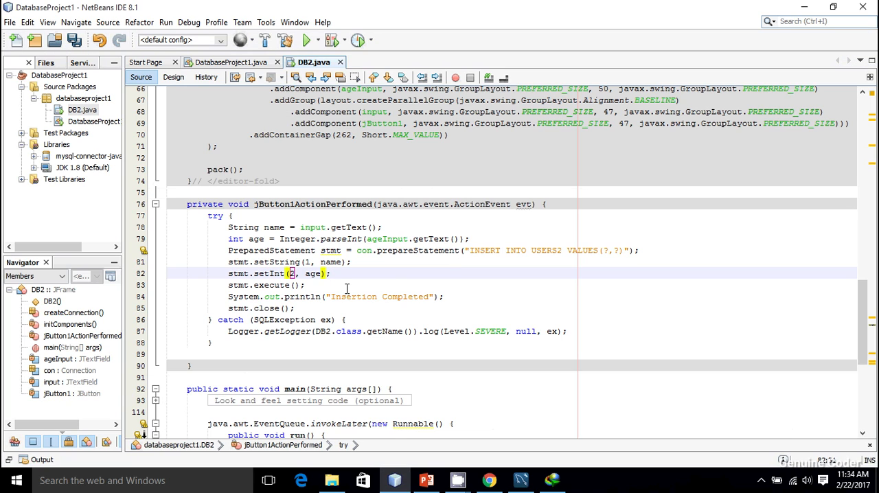
double_click(312, 274)
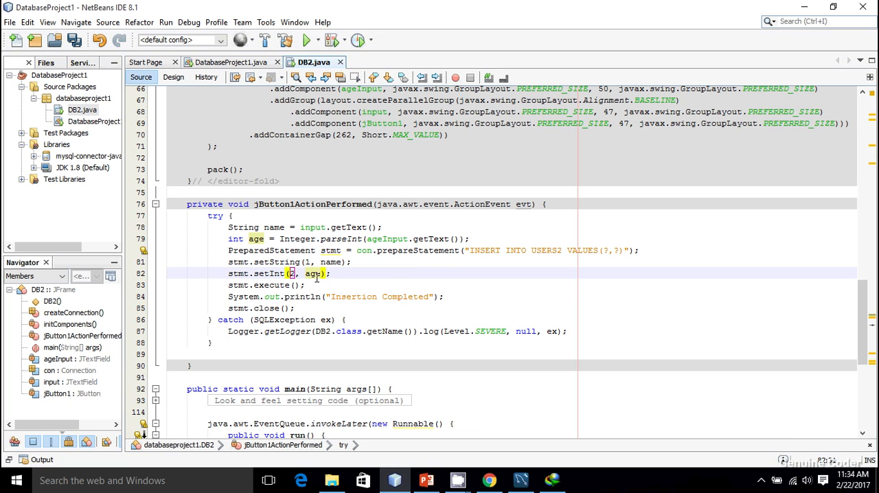
click(396, 296)
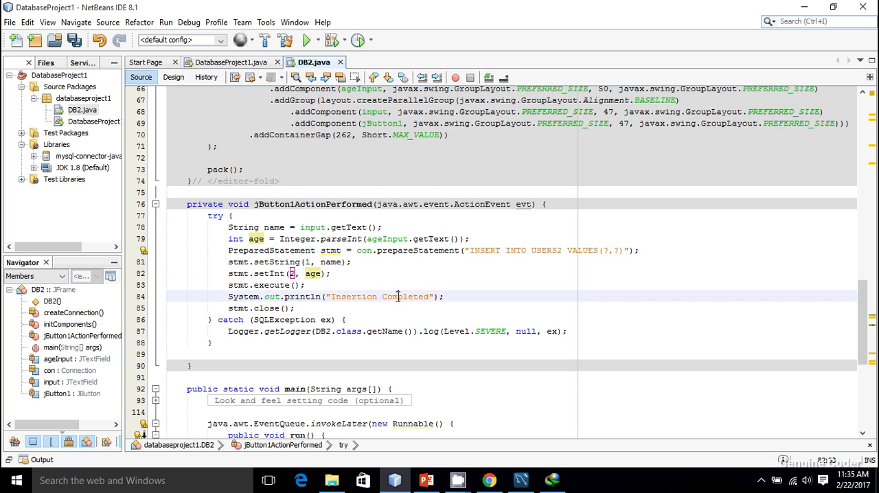
key(ctrl+s)
text(G)
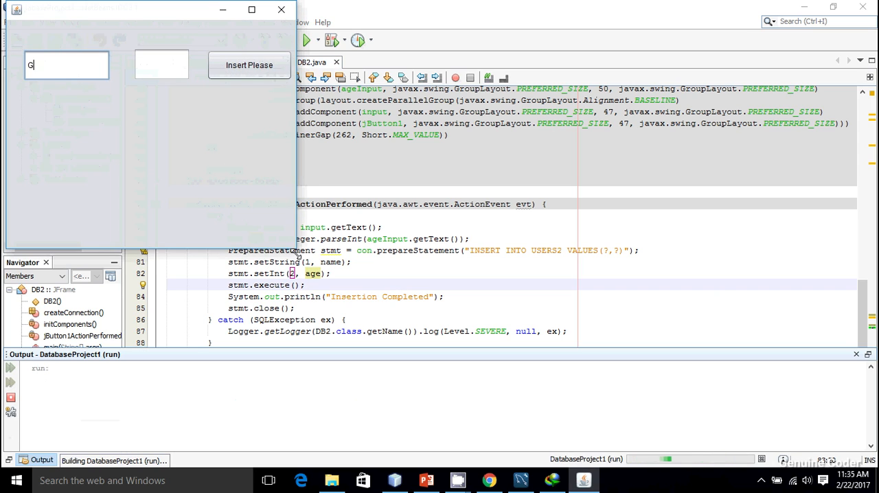
Enter name 'Genuine Coder' and age 21 in the form and submit them with Insert Please.
text(enuine Coder)
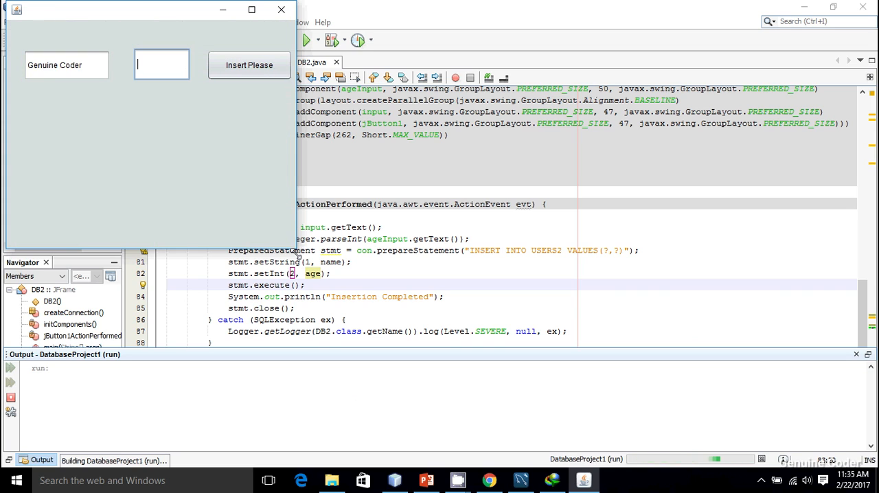
text(21)
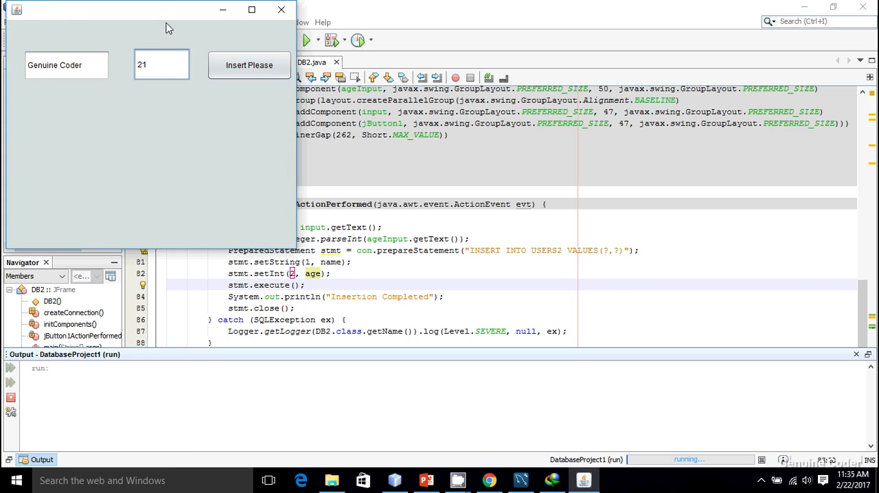
click(249, 64)
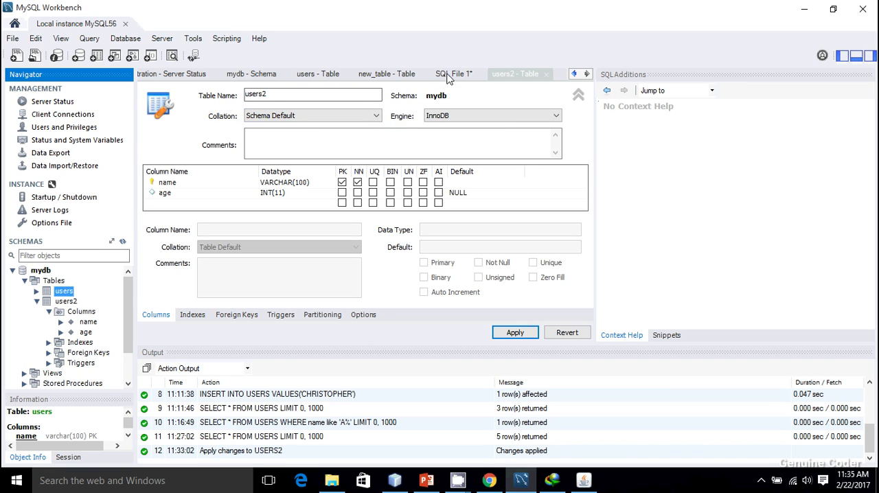
Run SELECT * FROM USERS2 in SQL File 1 to confirm the Genuine Coder row, age 21.
click(453, 74)
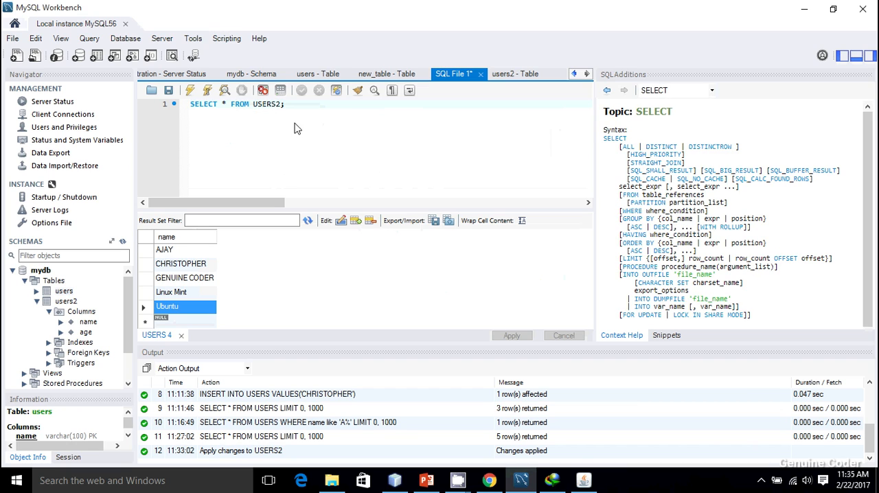
click(190, 90)
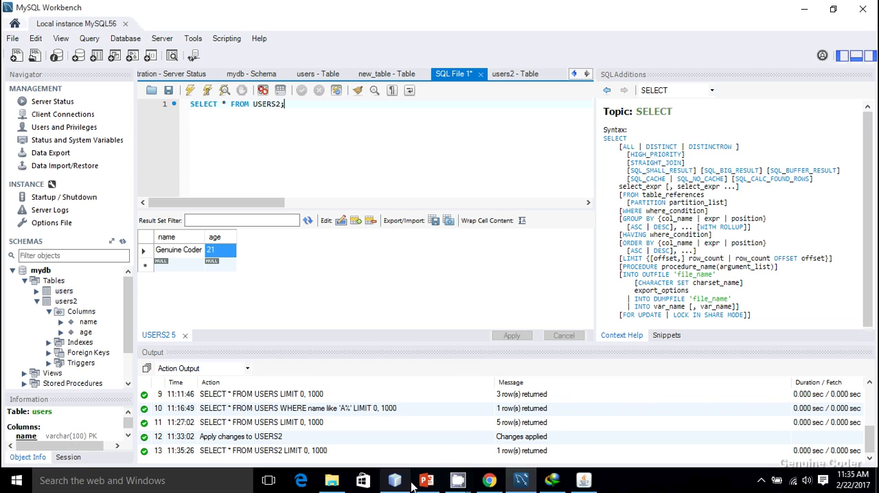
click(394, 480)
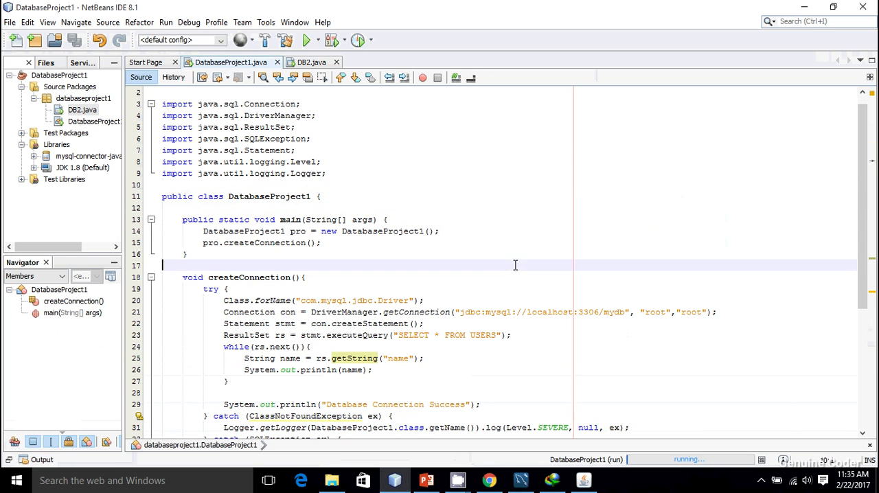
Query USERS2, read age via rs.getInt("age"), print name plus " age = " + age, and run.
scroll(down, 3)
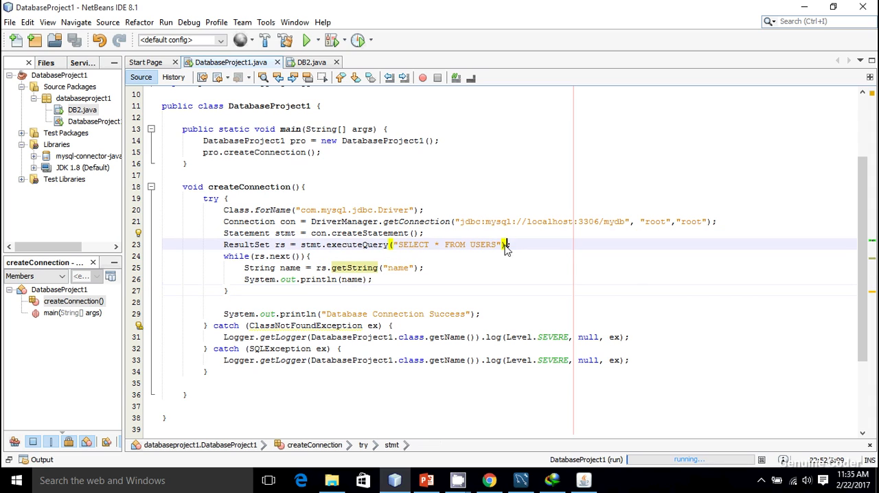
text(2)
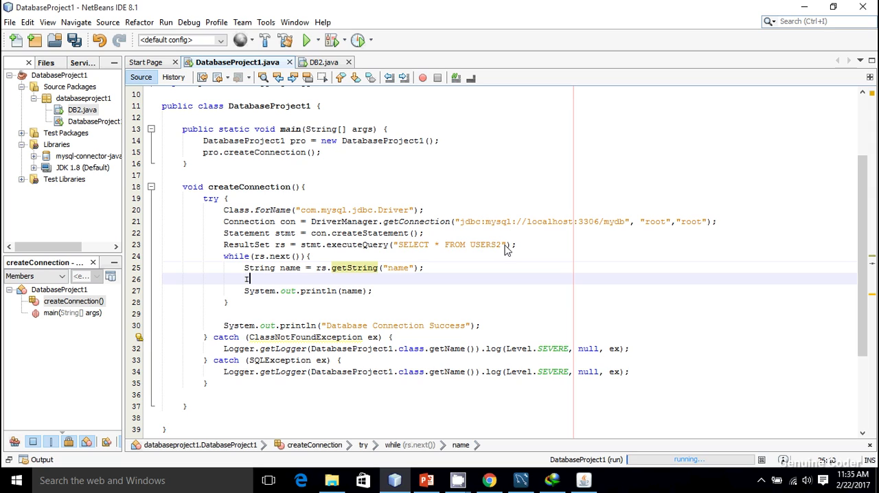
text(int age = rs.)
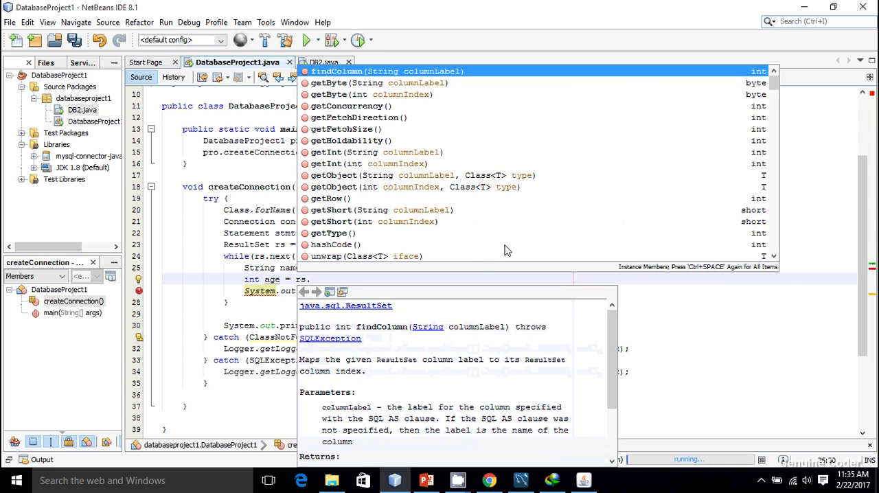
text(getInt(")
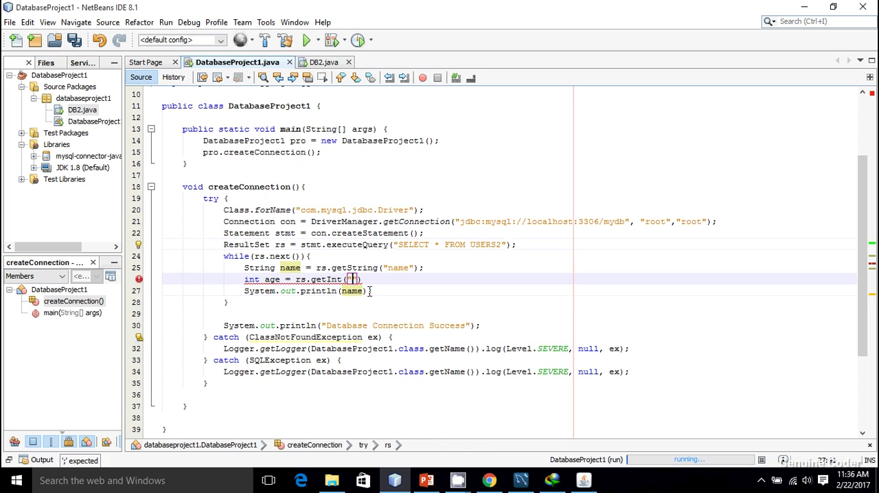
text("age")
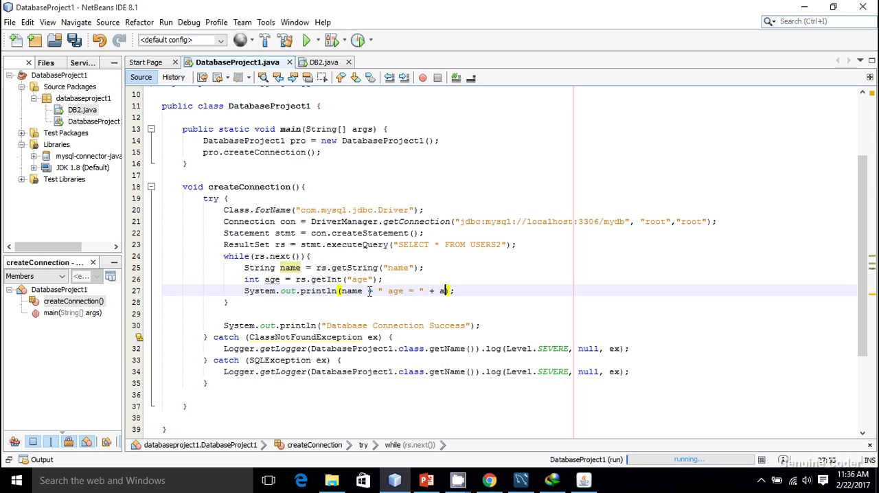
text(ge)
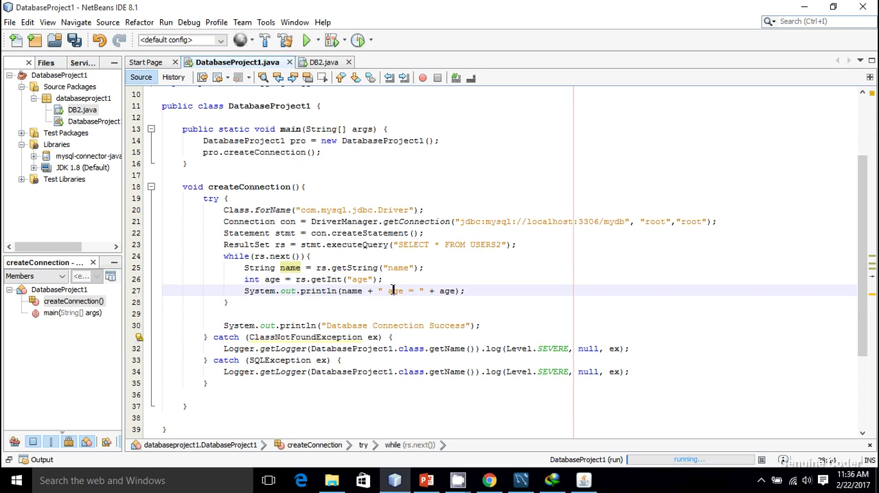
click(308, 40)
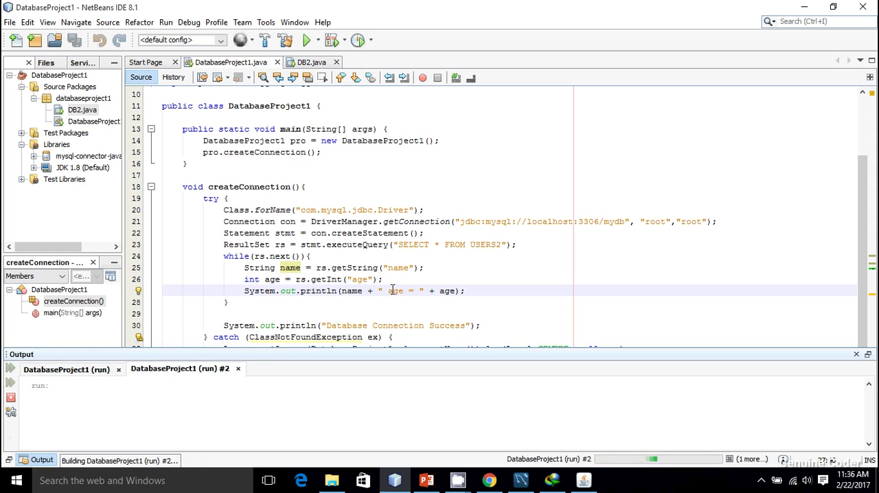